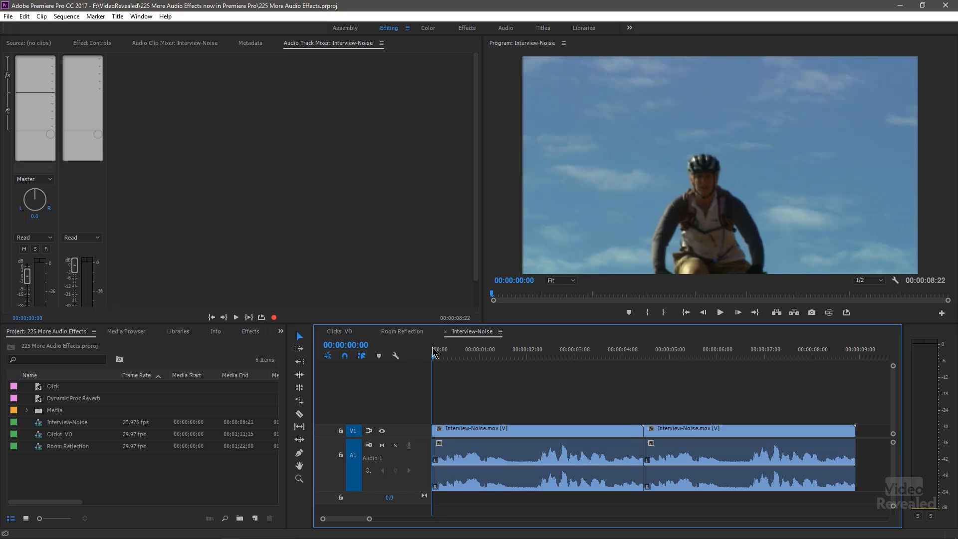
mouse_move(428, 358)
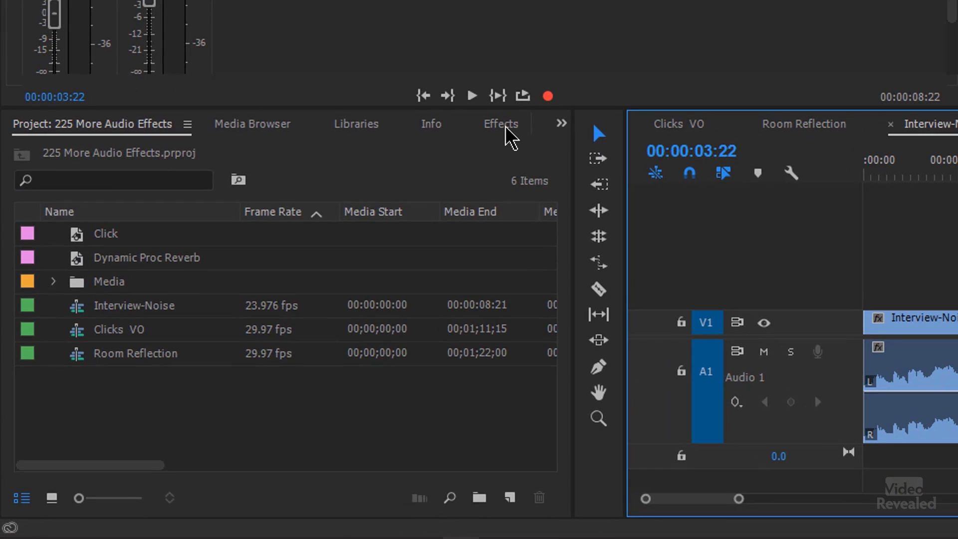
Search the Effects panel for 'noise' and select Adaptive Noise Reduction under Audio Effects
left_click(500, 125)
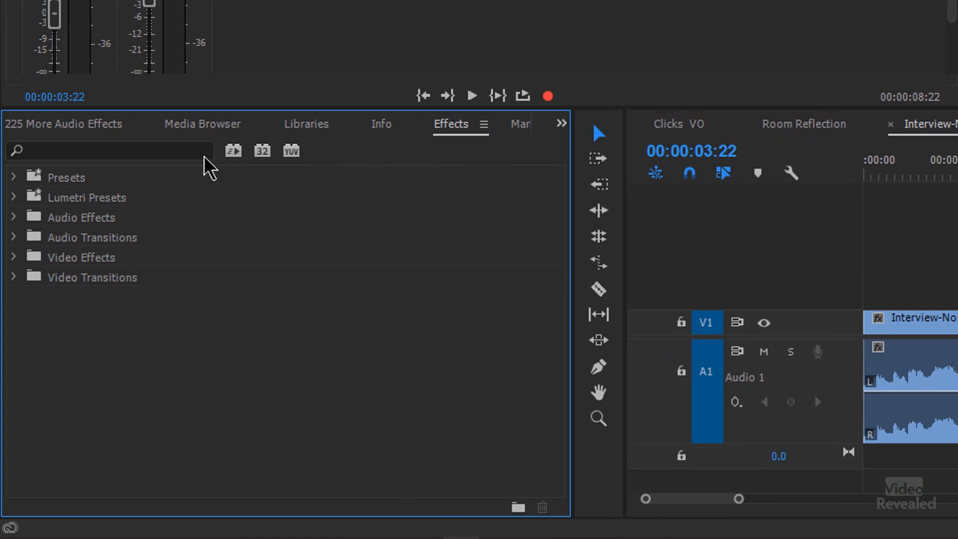
type("noise")
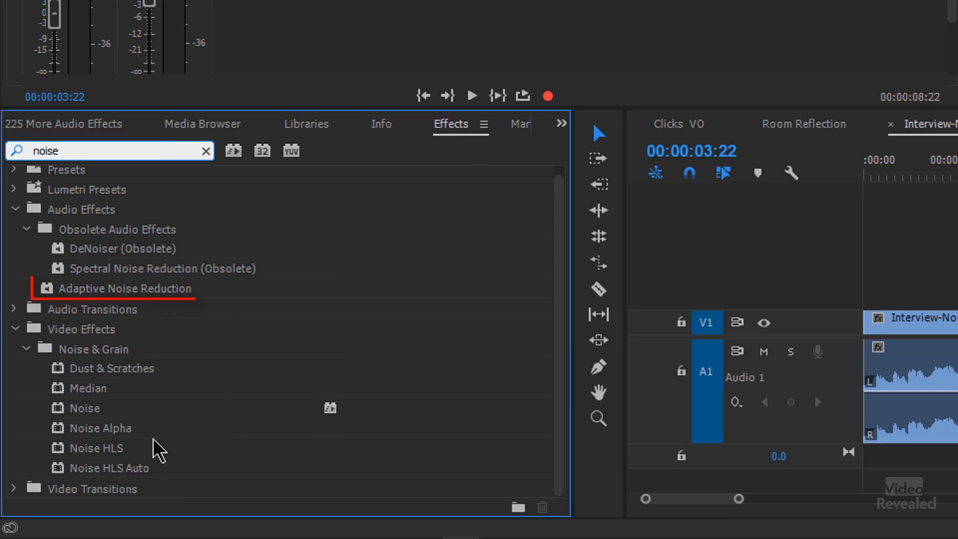
left_click(124, 287)
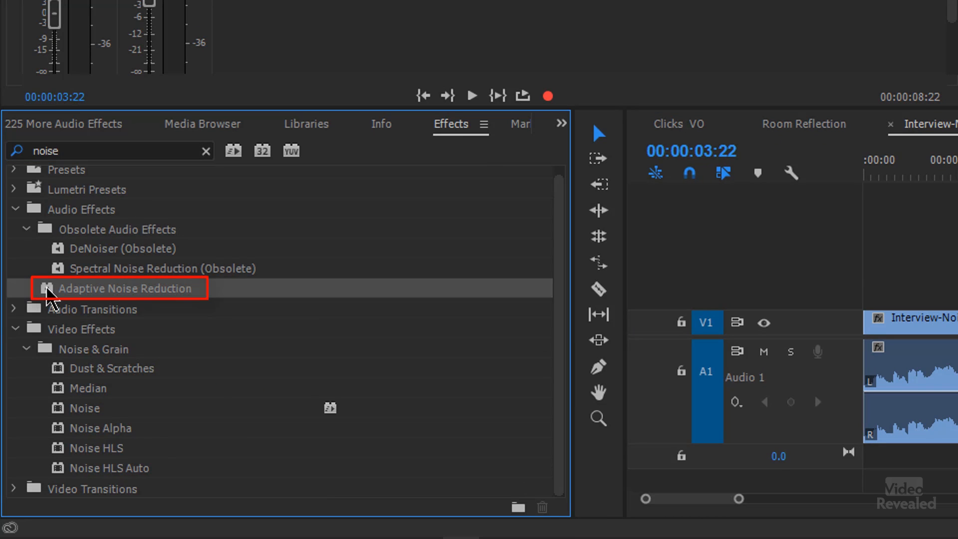
mouse_move(80, 208)
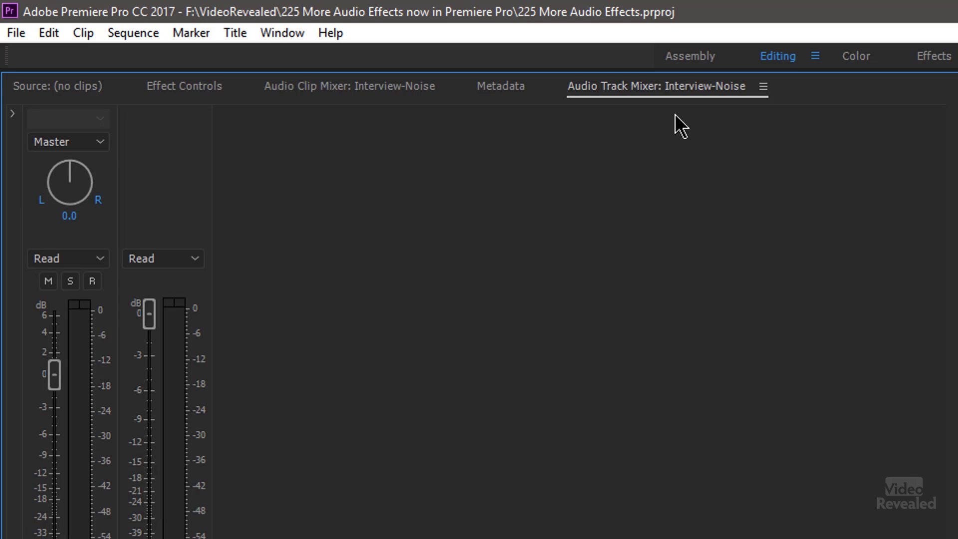
mouse_move(289, 54)
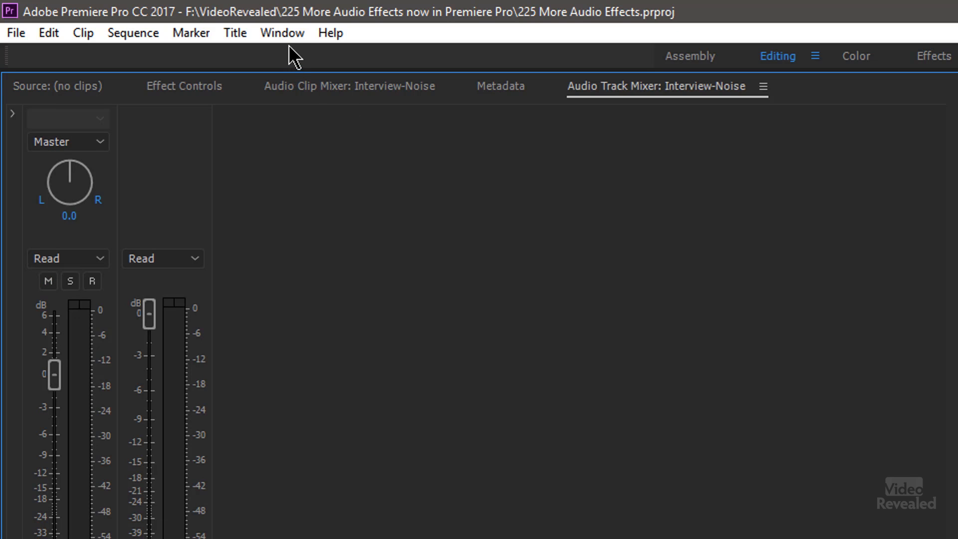
Open the Audio Track Mixer and add Adaptive Noise Reduction to Audio 1's effect rack
left_click(281, 32)
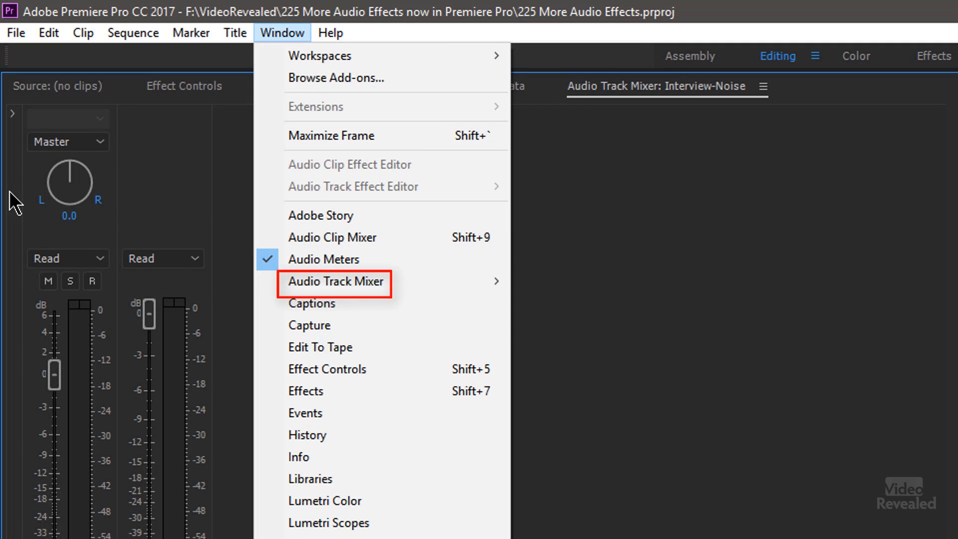
left_click(335, 282)
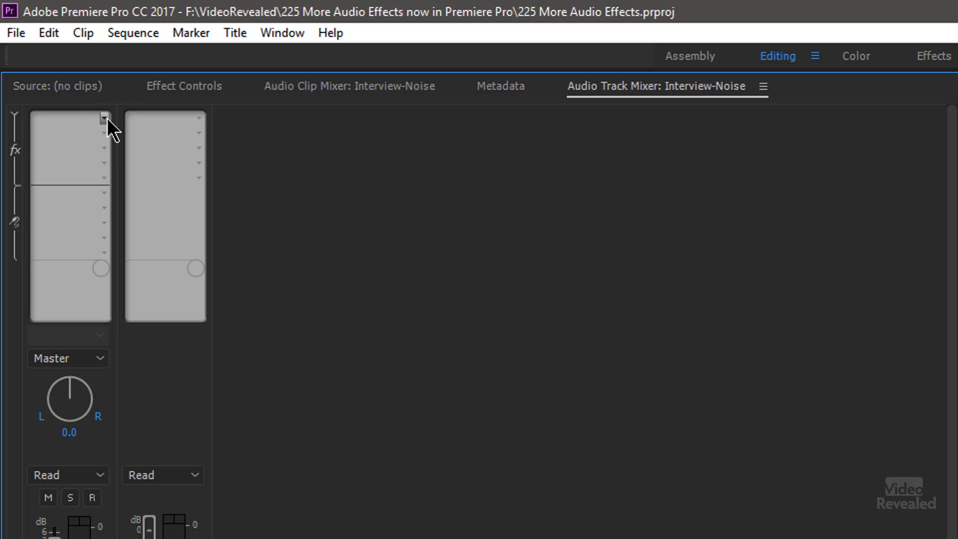
mouse_move(103, 120)
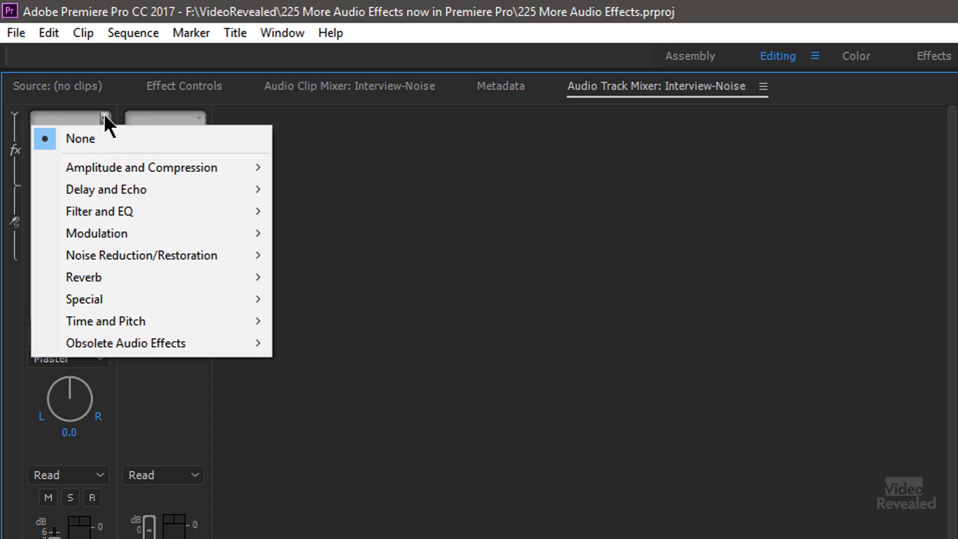
mouse_move(177, 263)
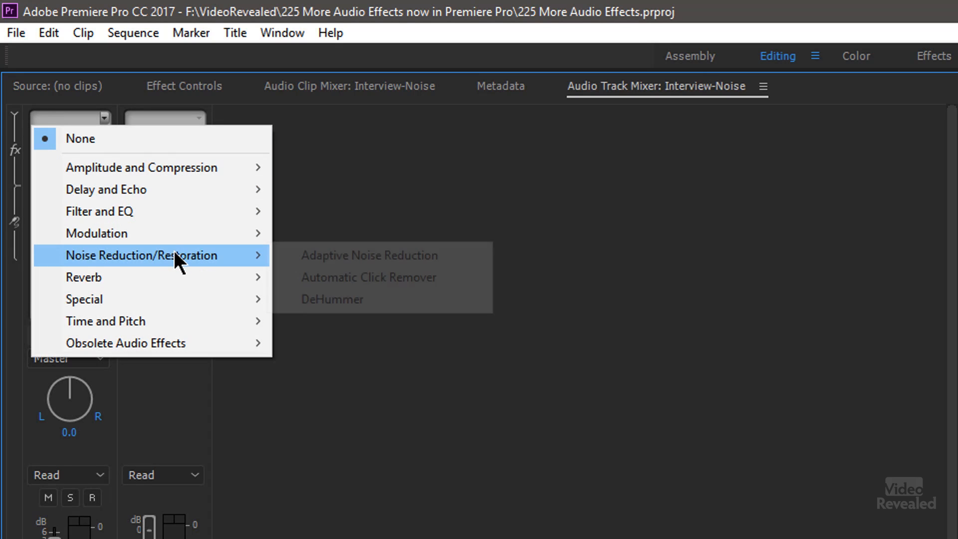
left_click(367, 256)
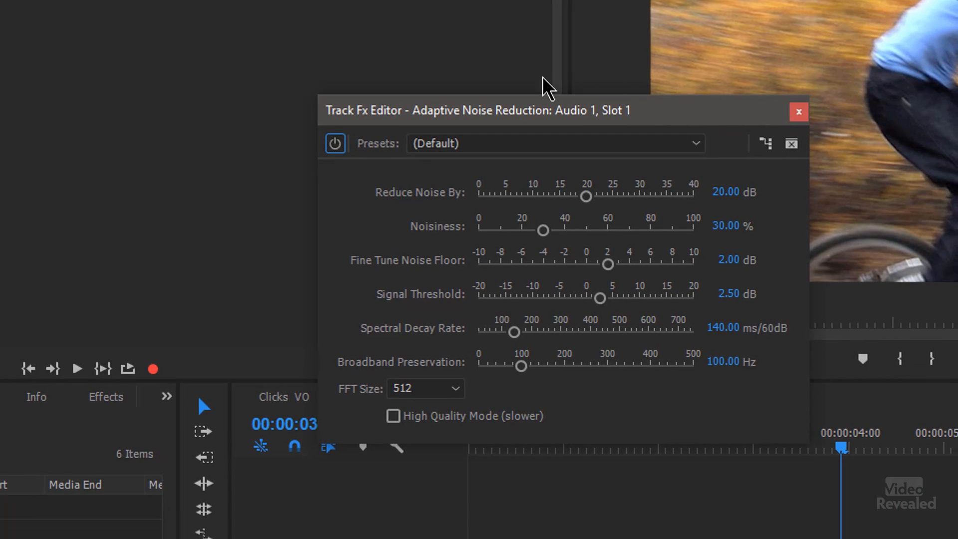
Enable High Quality Mode (slower) in the Adaptive Noise Reduction editor
left_click(553, 143)
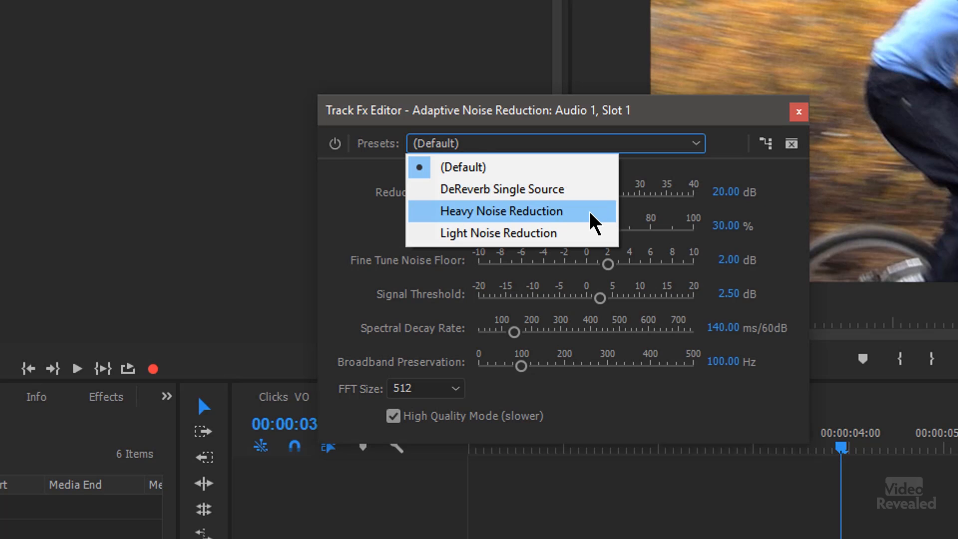
Apply the Heavy Noise Reduction preset, then switch to the Room Reflection sequence
left_click(500, 211)
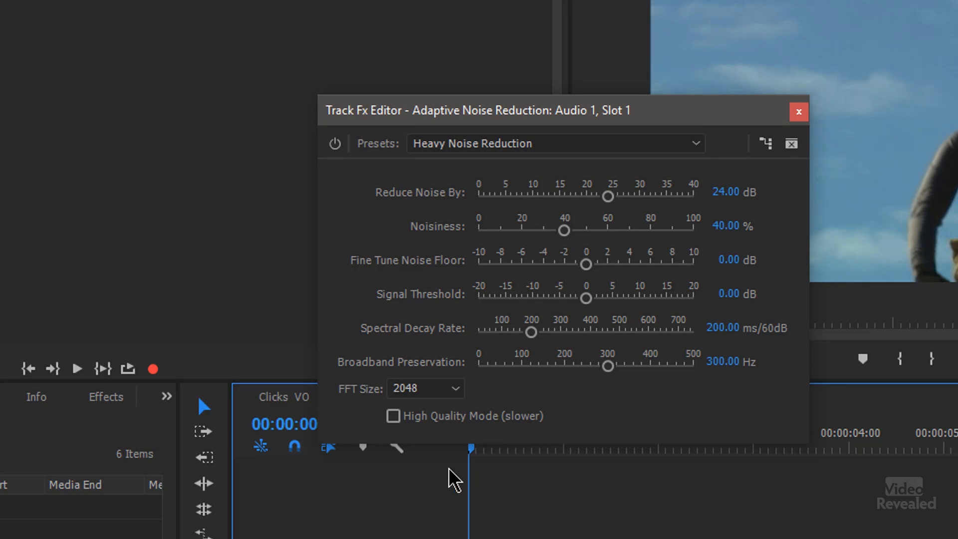
mouse_move(554, 134)
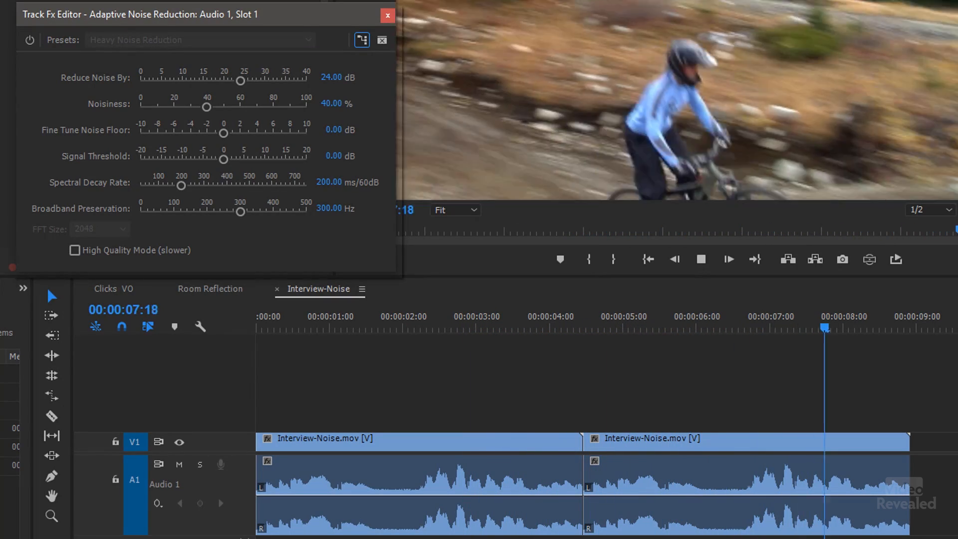
left_click(387, 13)
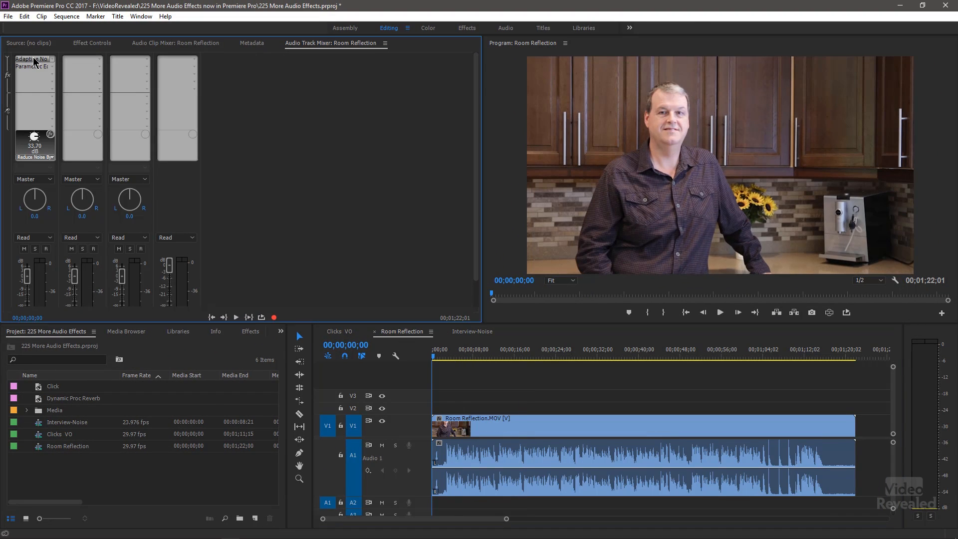
Review and close the Room Reflection track's Adaptive Noise Reduction settings, then open the next effect slot
double_click(31, 59)
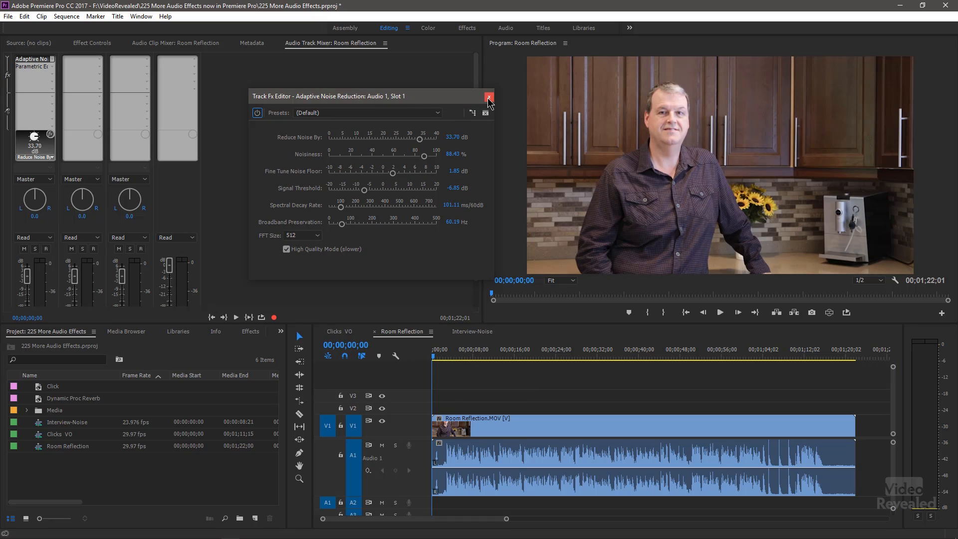
left_click(488, 97)
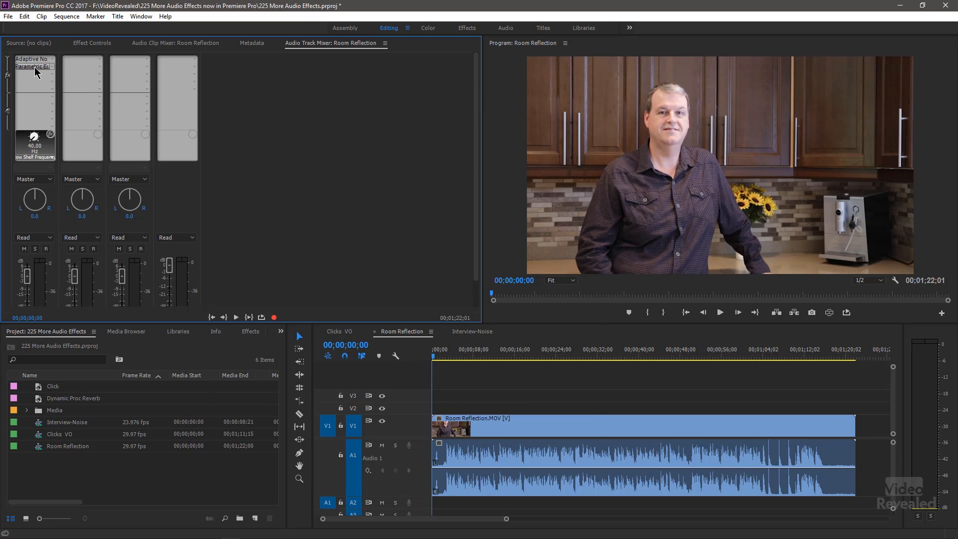
double_click(34, 67)
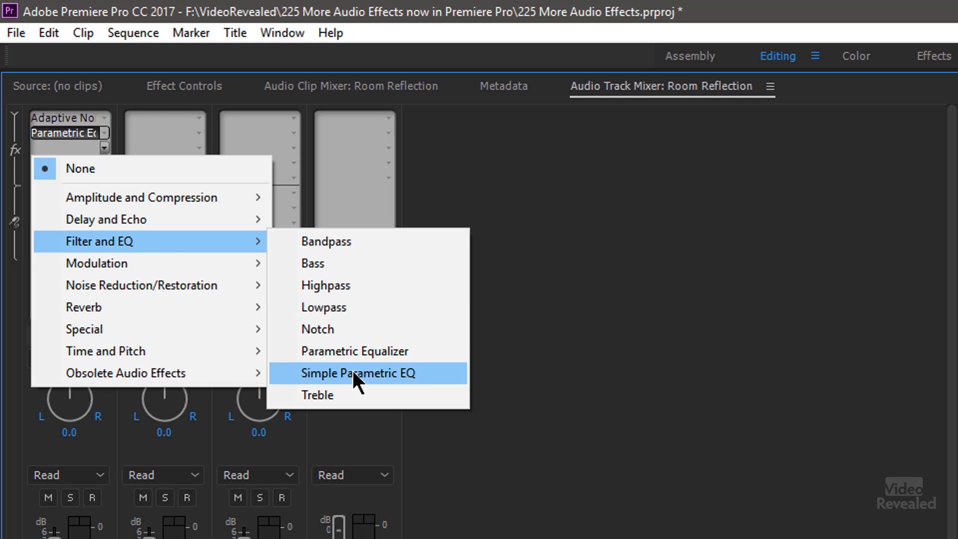
Add Simple Parametric EQ from Filter and EQ to slot 3 of the Room Reflection track
left_click(359, 372)
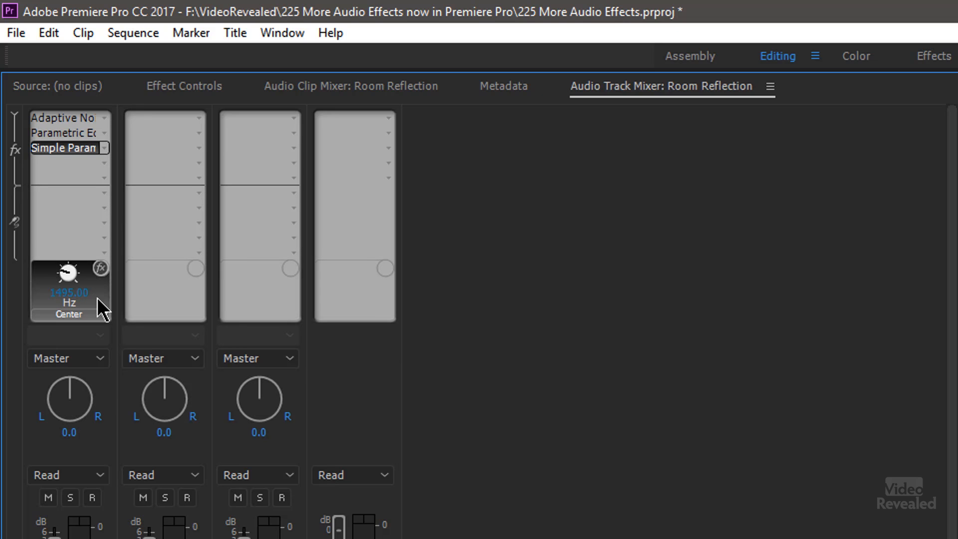
left_click(103, 147)
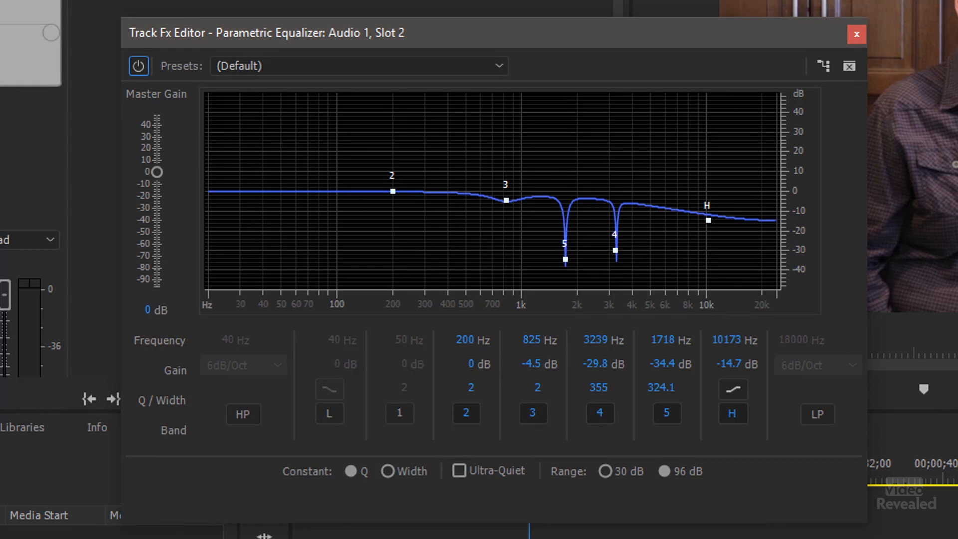
mouse_move(805, 248)
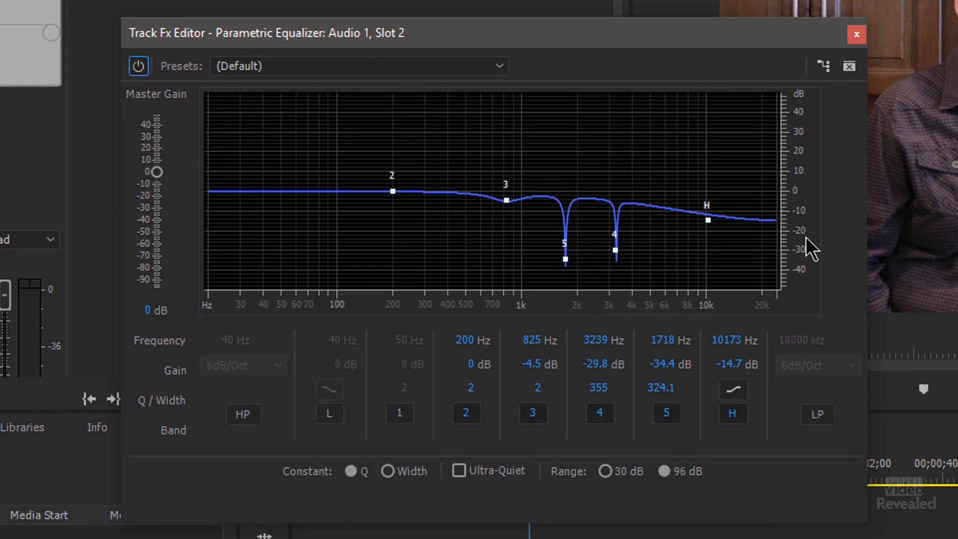
mouse_move(550, 211)
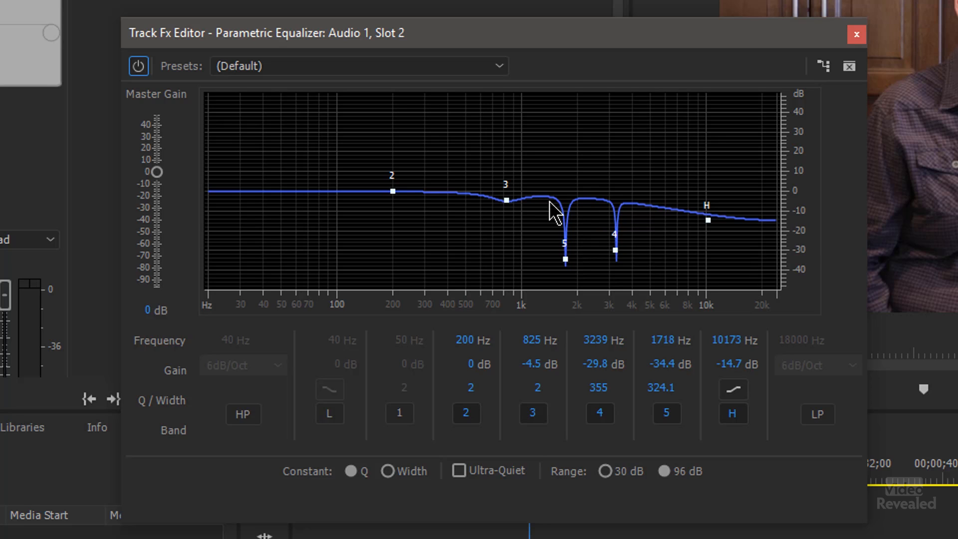
mouse_move(579, 247)
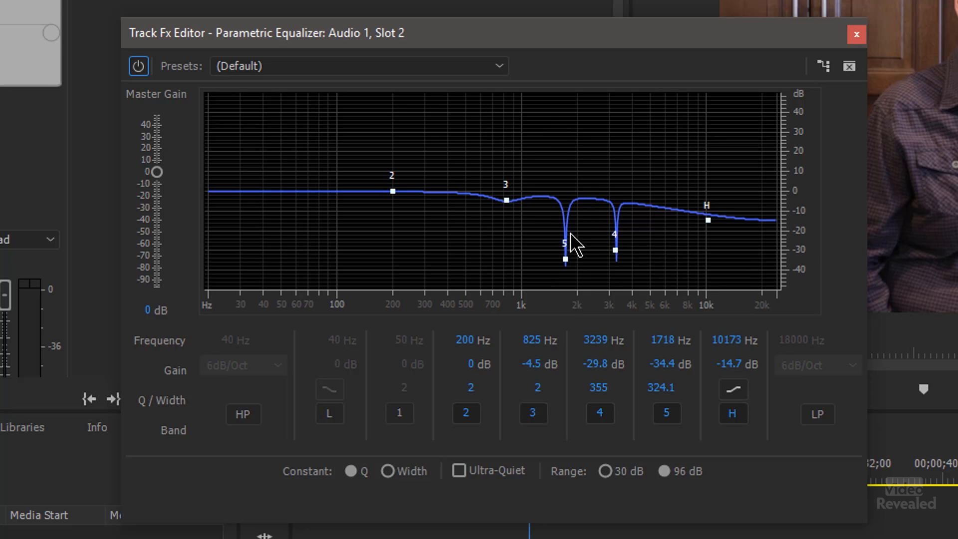
mouse_move(593, 265)
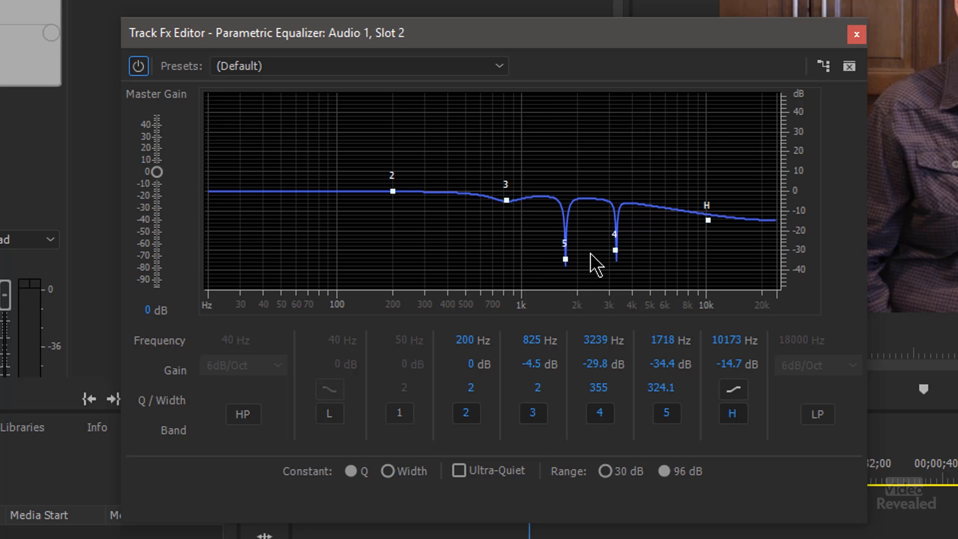
mouse_move(503, 406)
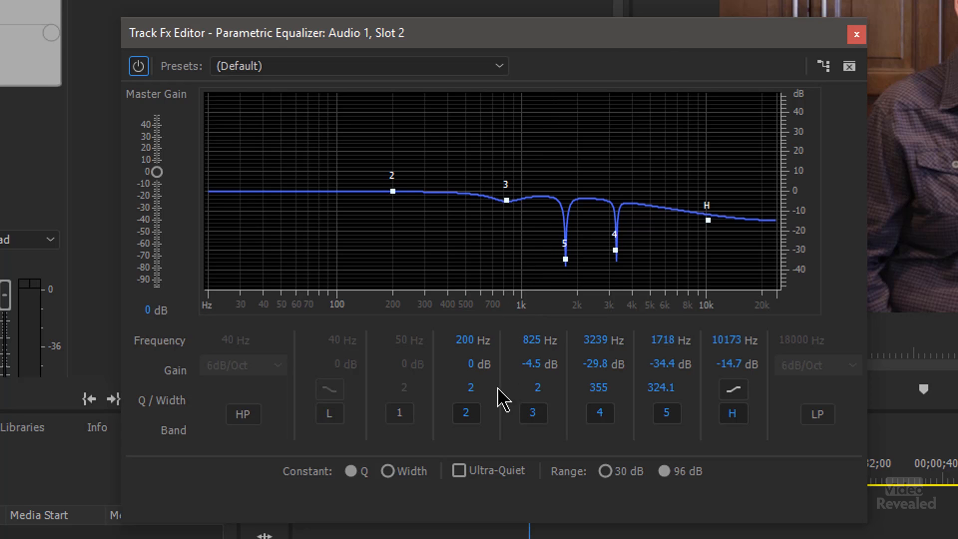
mouse_move(541, 382)
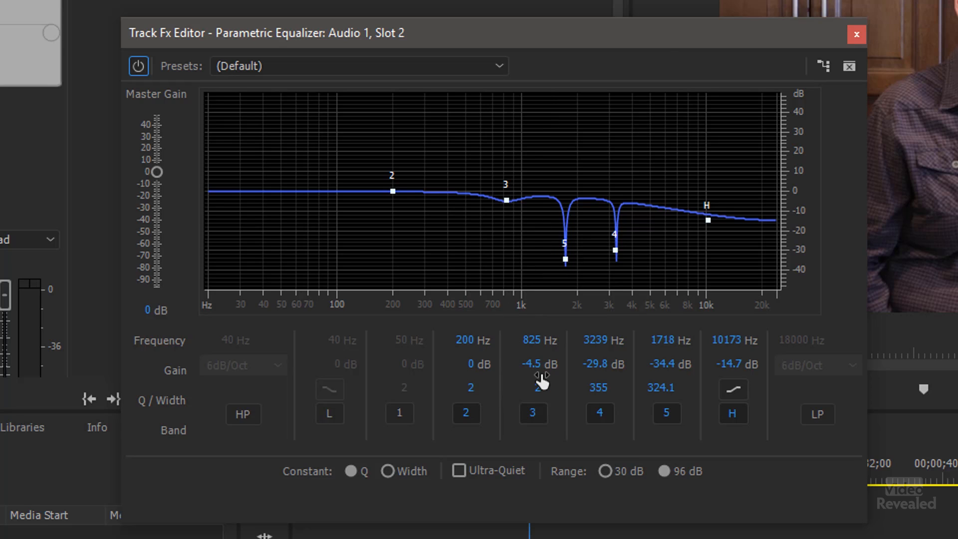
mouse_move(648, 390)
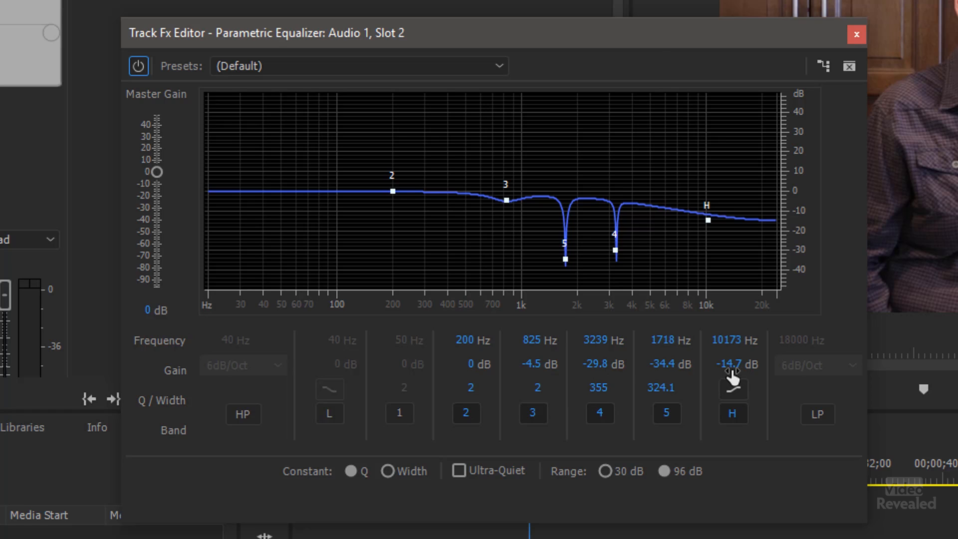
mouse_move(727, 394)
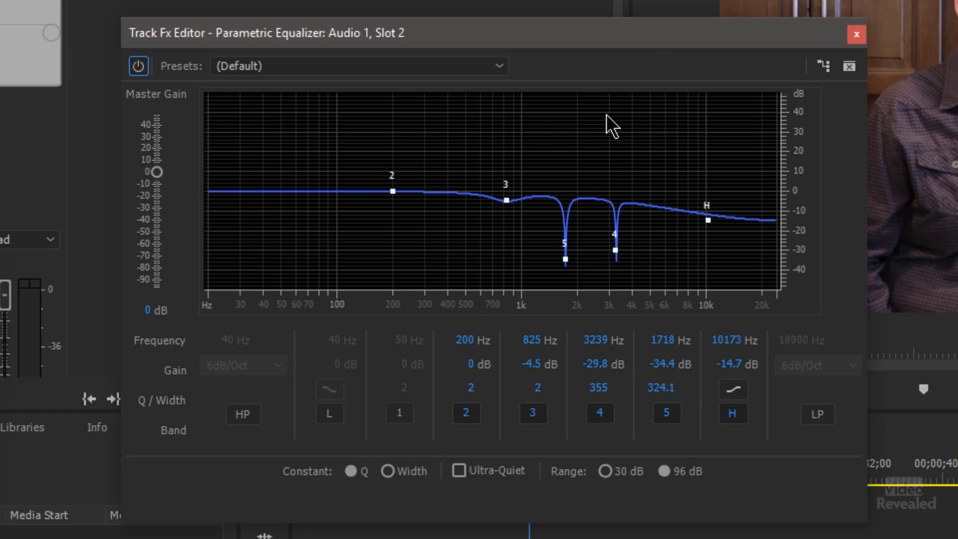
mouse_move(432, 233)
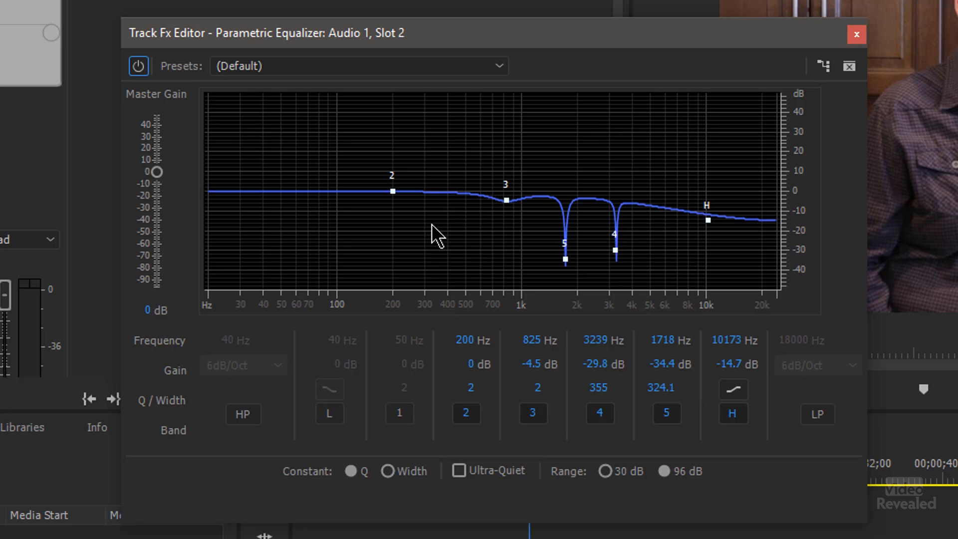
mouse_move(603, 290)
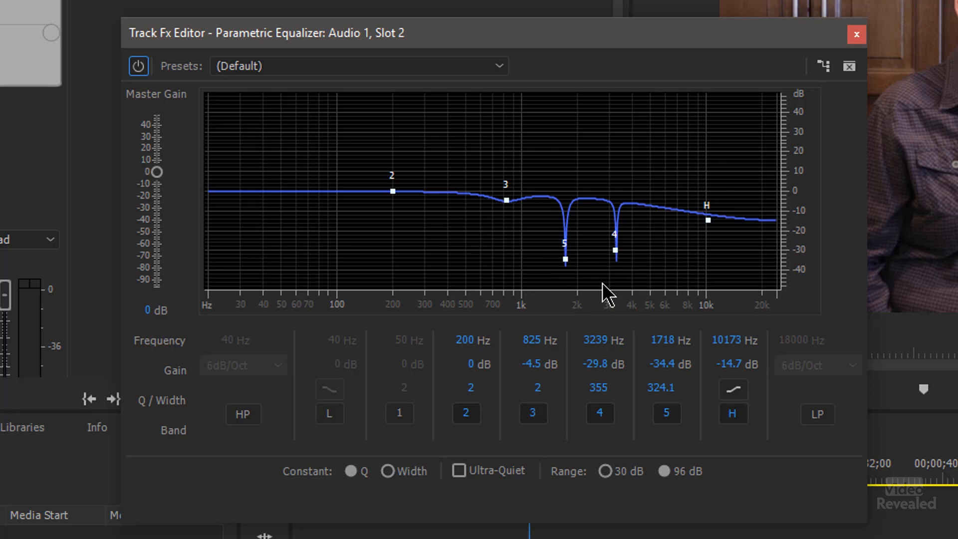
Close the Parametric Equalizer editor showing notches near 1.7 and 3.2 kHz
left_click(857, 34)
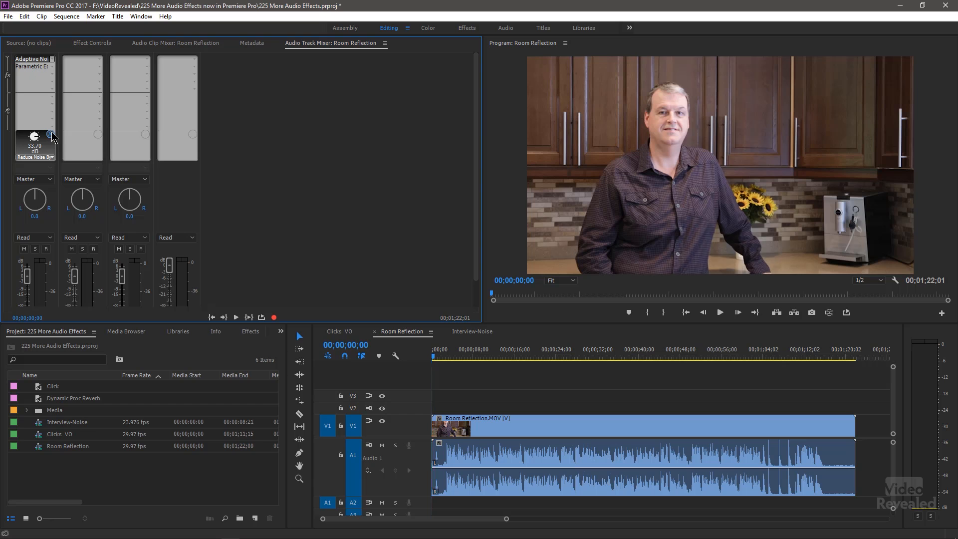
Switch the Timeline to the Clicks VO sequence so the mixer shows its tracks
left_click(447, 356)
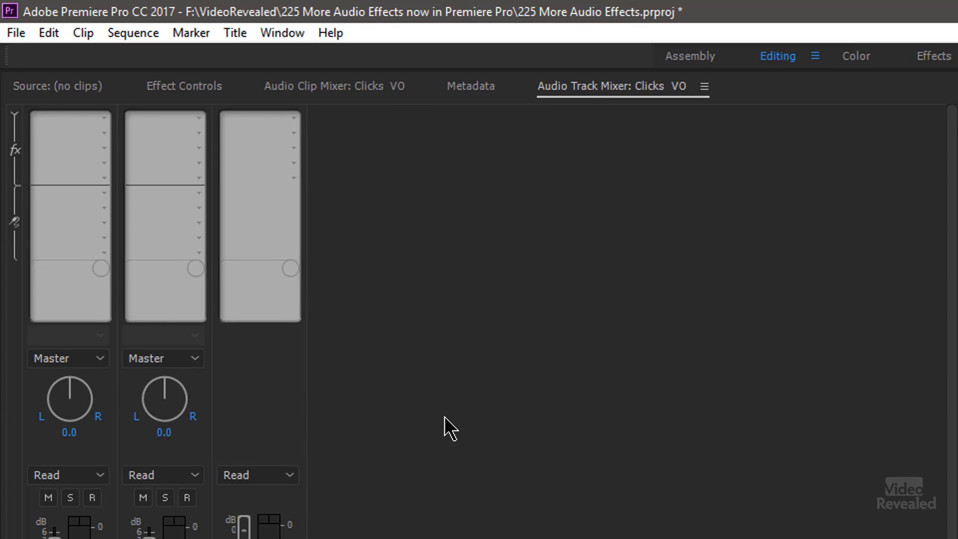
Add Automatic Click Remover to Clicks VO Audio 1 with the Medium Reduction preset
left_click(102, 118)
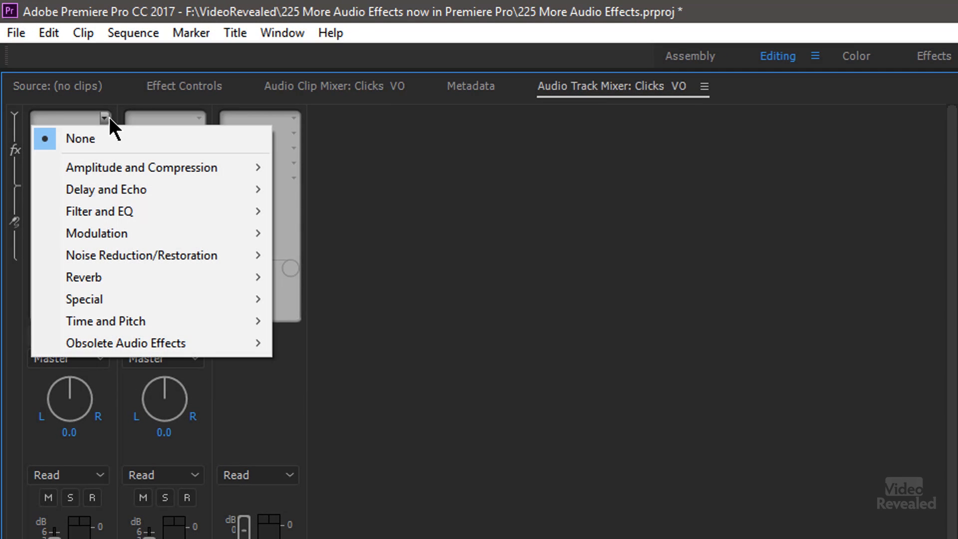
mouse_move(119, 249)
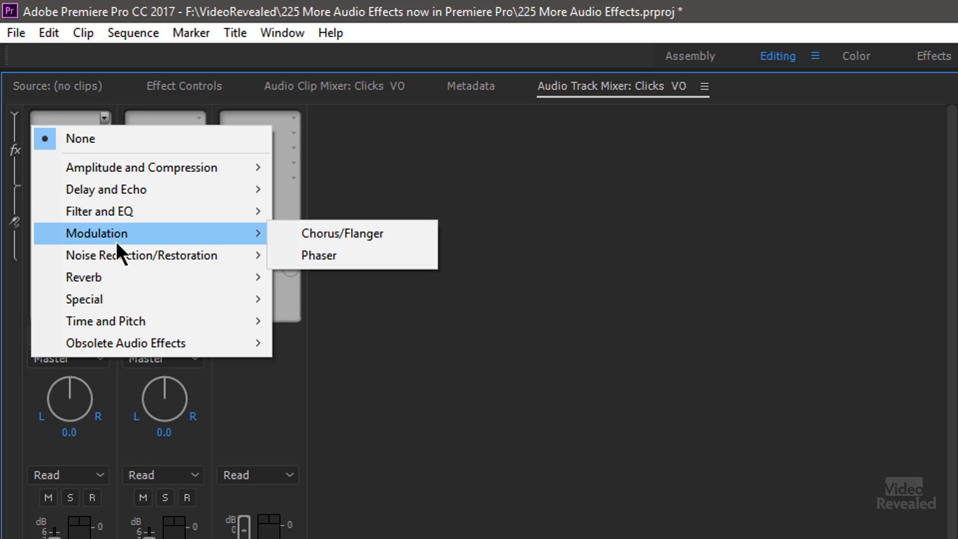
mouse_move(135, 261)
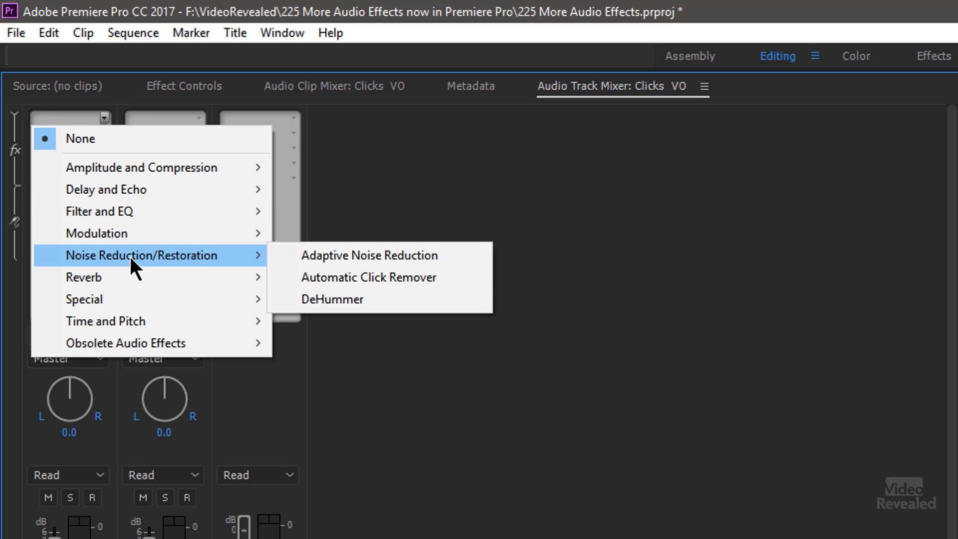
left_click(366, 276)
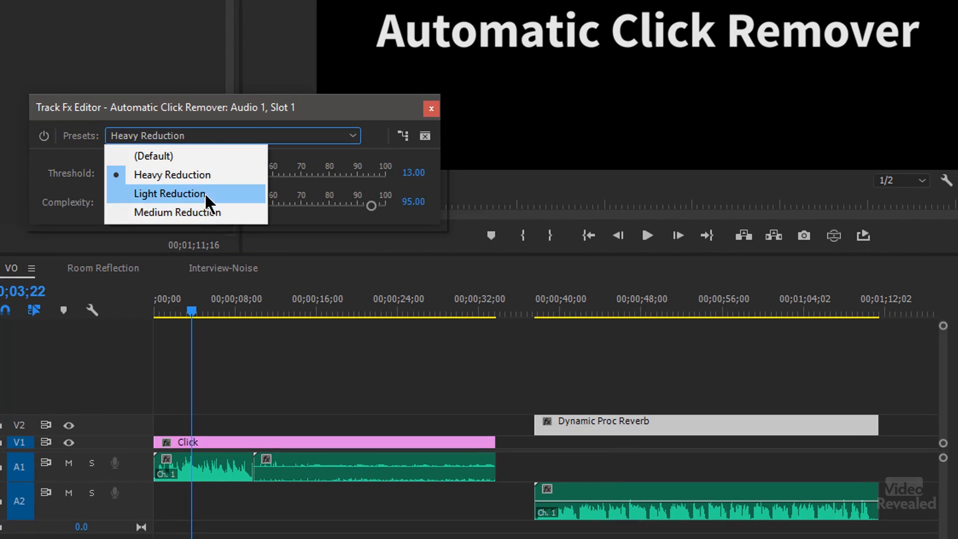
left_click(177, 212)
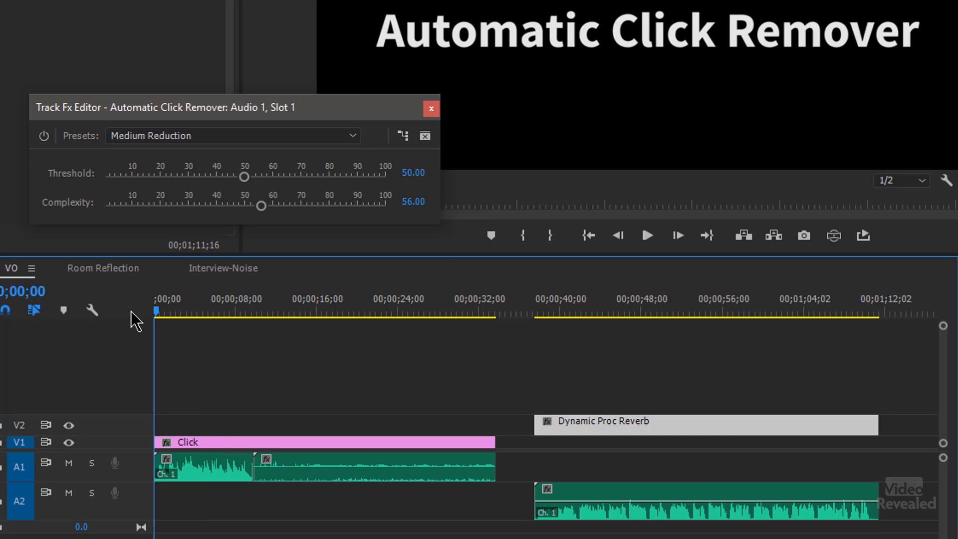
Play the sequence and toggle the click remover's bypass to compare the sound
left_click(647, 236)
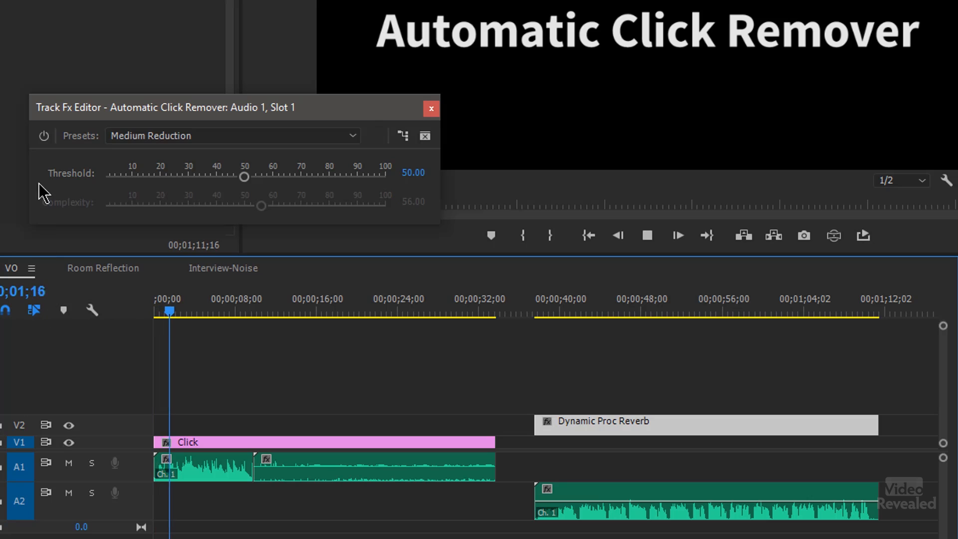
left_click(42, 136)
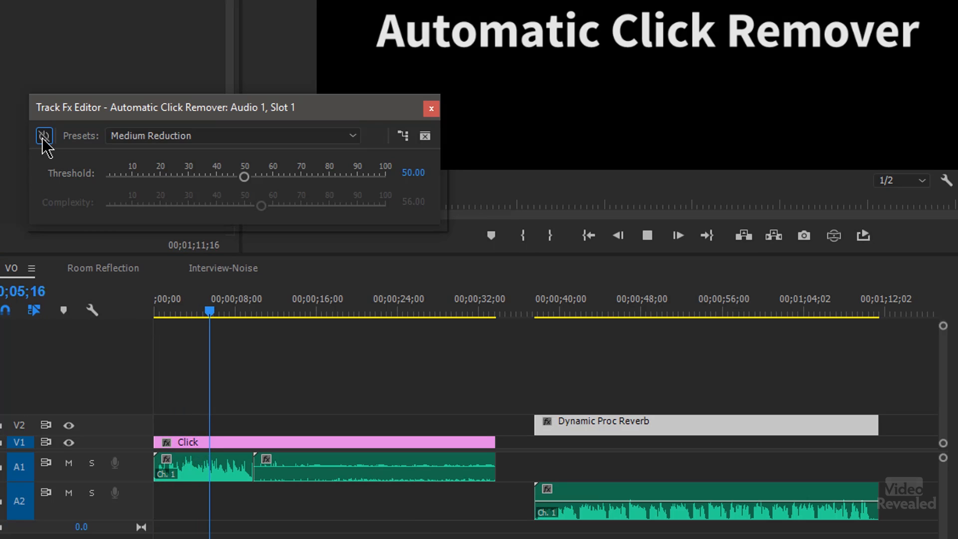
left_click(43, 136)
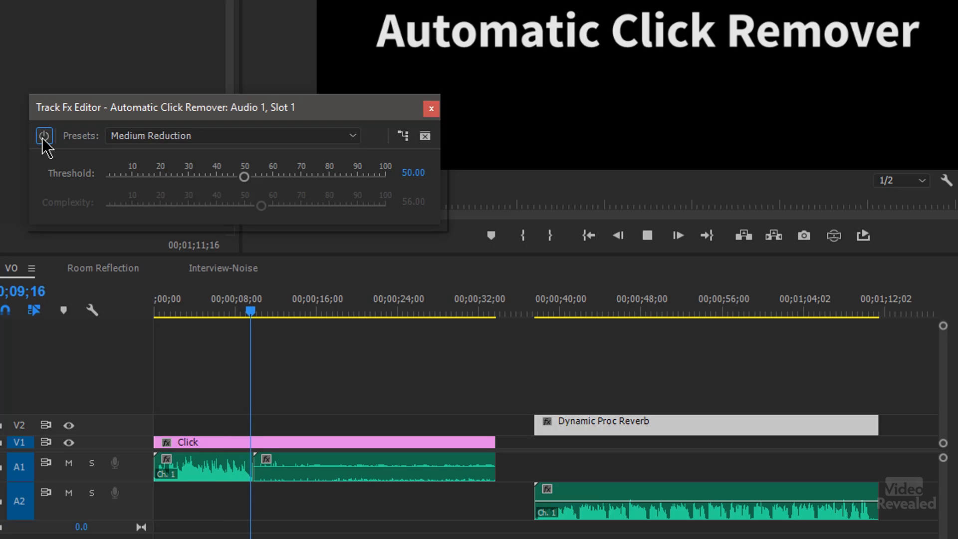
left_click(41, 136)
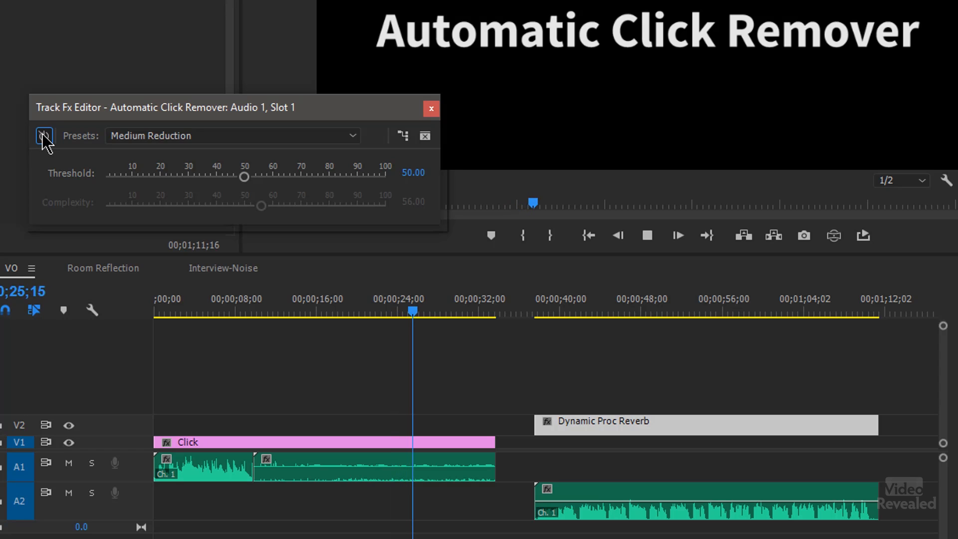
left_click(431, 108)
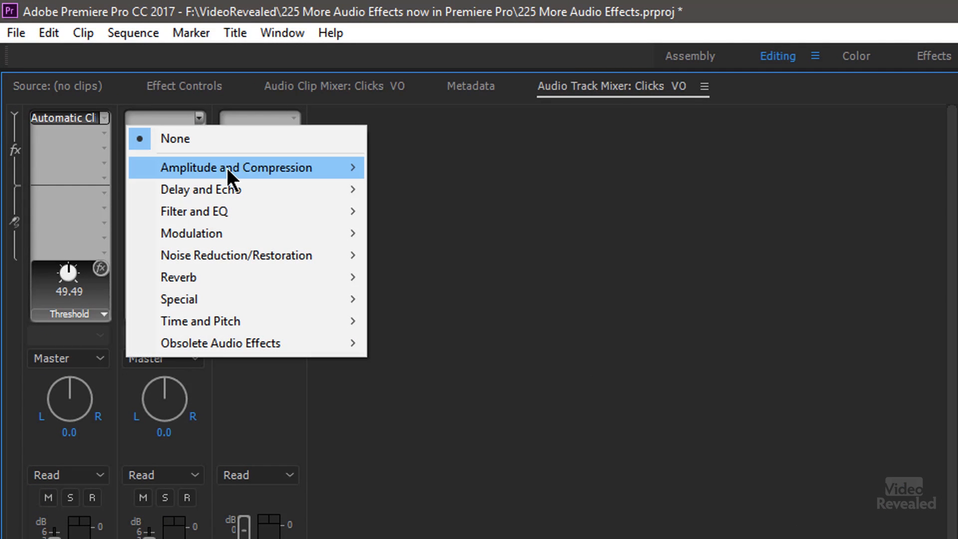
mouse_move(230, 177)
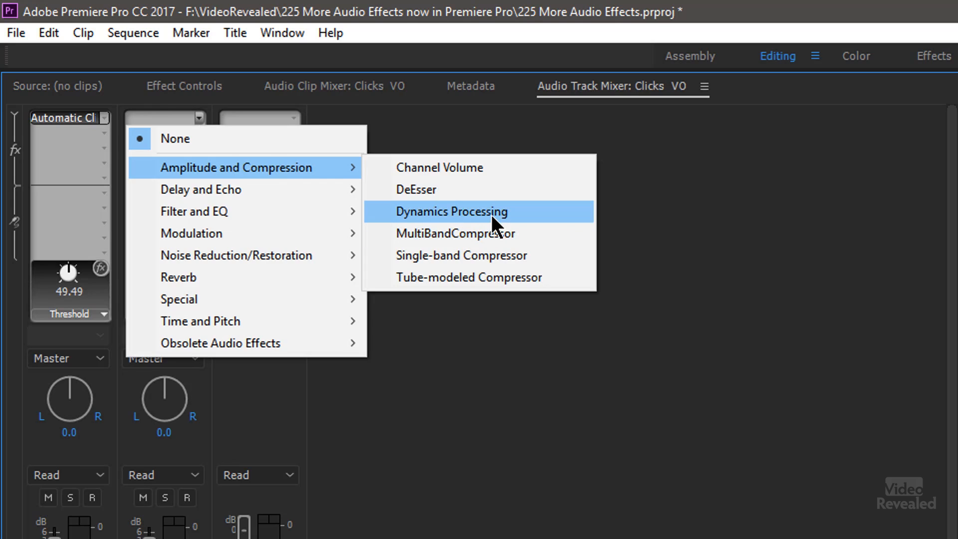
Add Dynamics Processing from Amplitude and Compression to track 2's effect slot
left_click(451, 212)
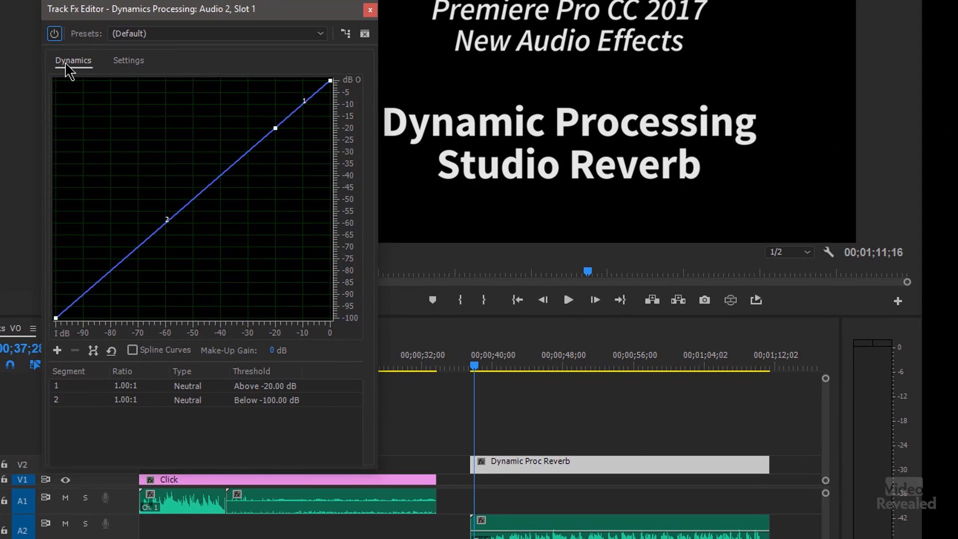
Apply the Soft Limit -12dB dynamics preset to Audio 2 and start playback
left_click(128, 61)
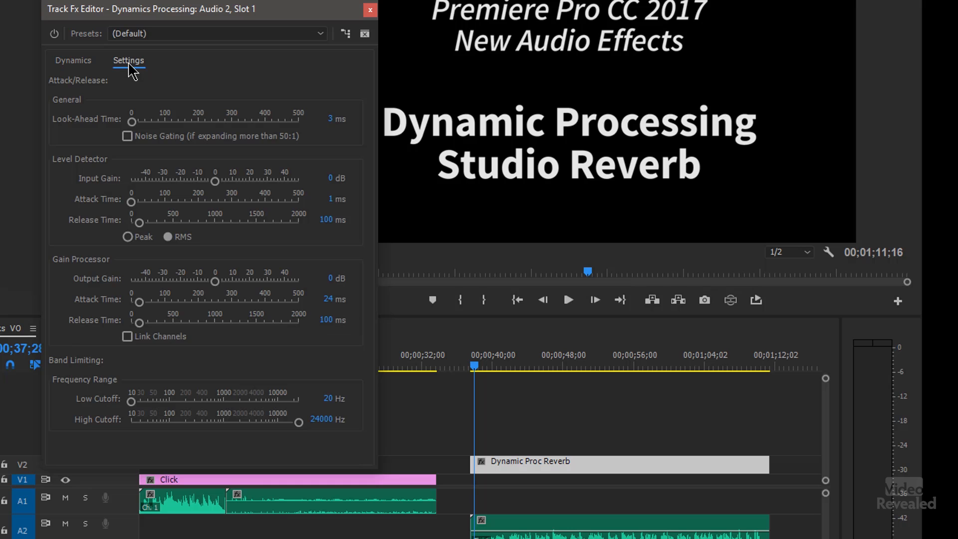
left_click(217, 33)
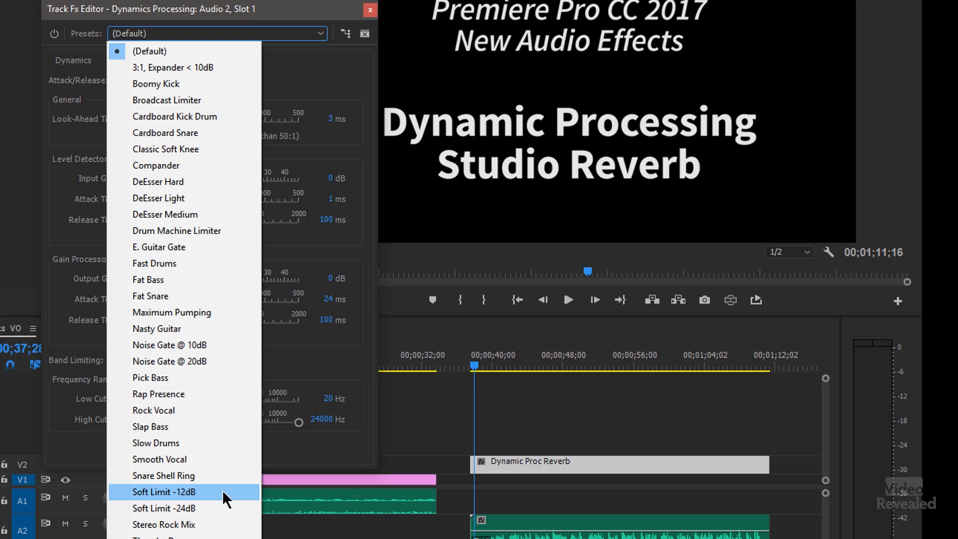
left_click(160, 491)
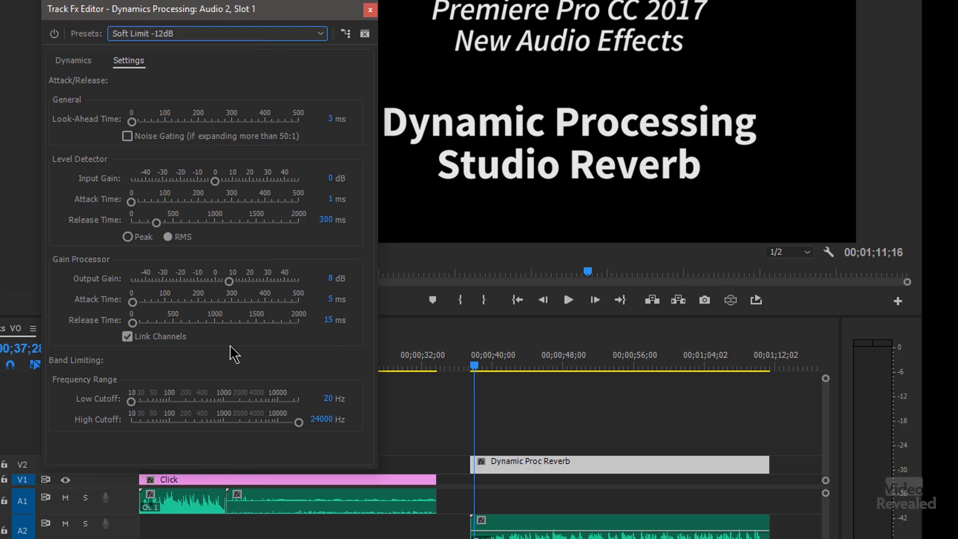
left_click(72, 60)
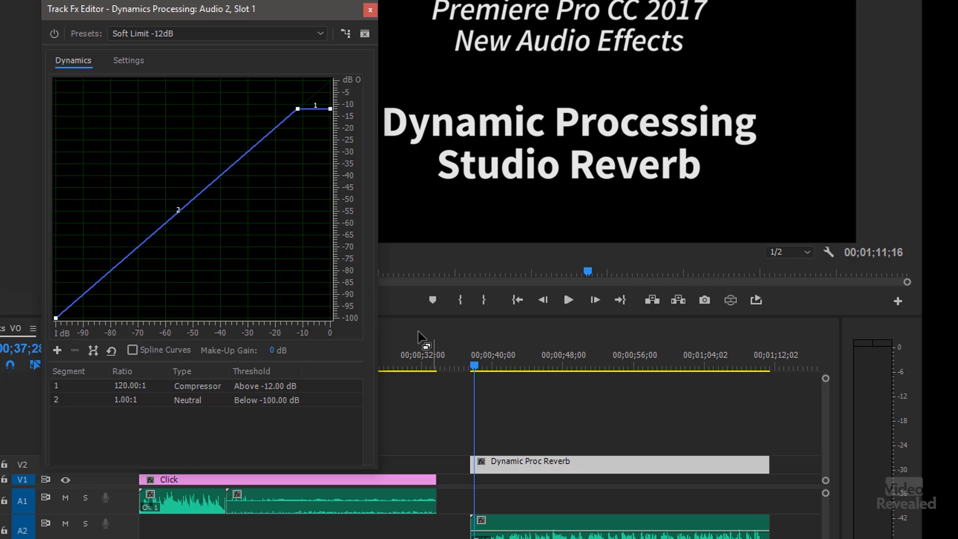
left_click(568, 300)
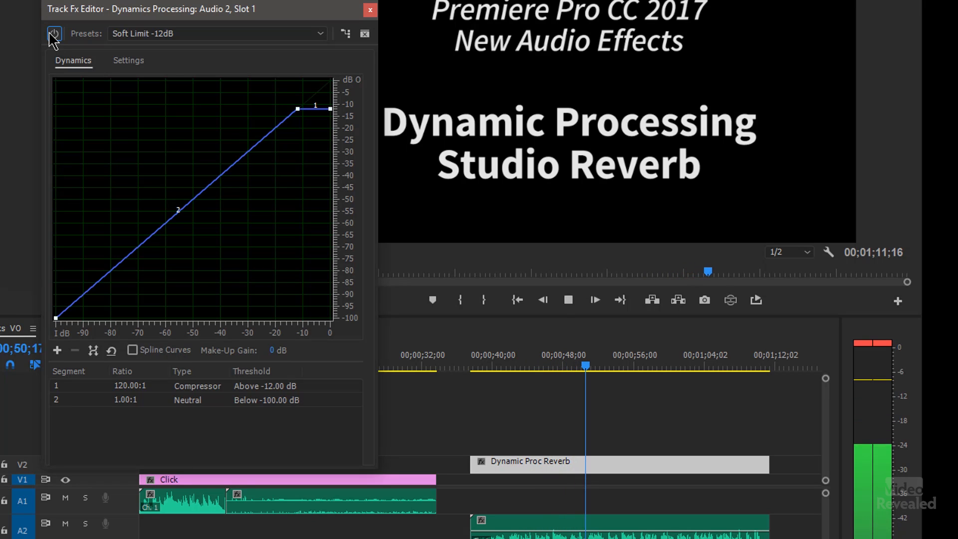
Toggle Spline Curves off again and show the attack, release and gain settings
left_click(133, 349)
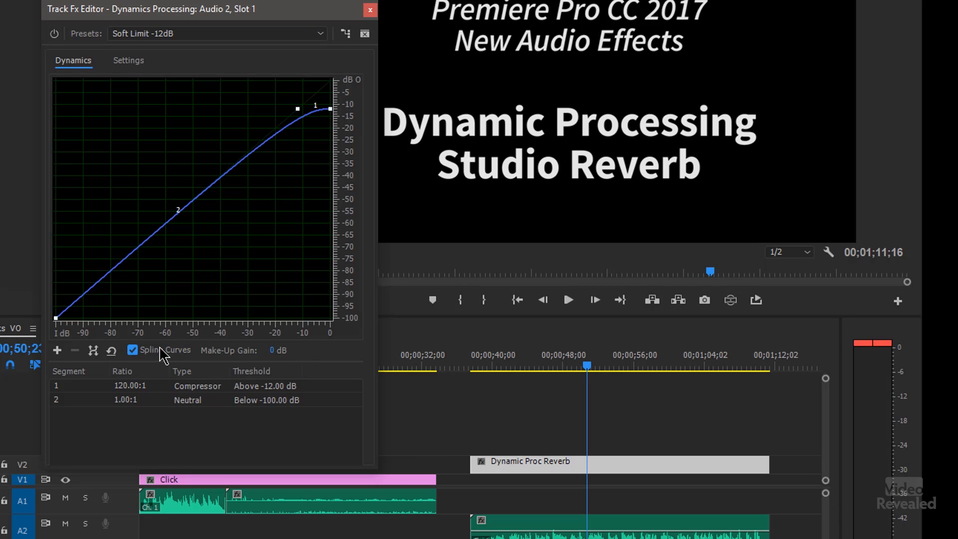
left_click(133, 349)
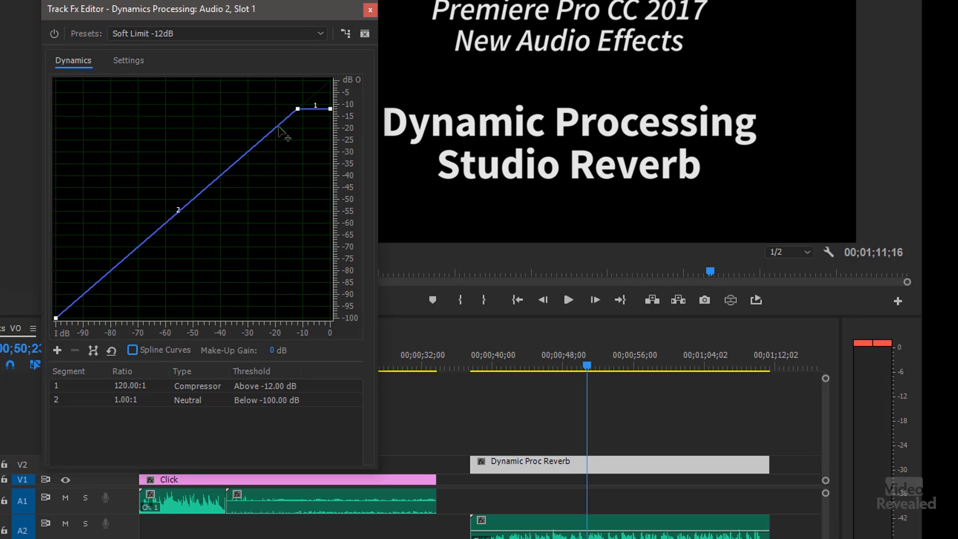
mouse_move(255, 77)
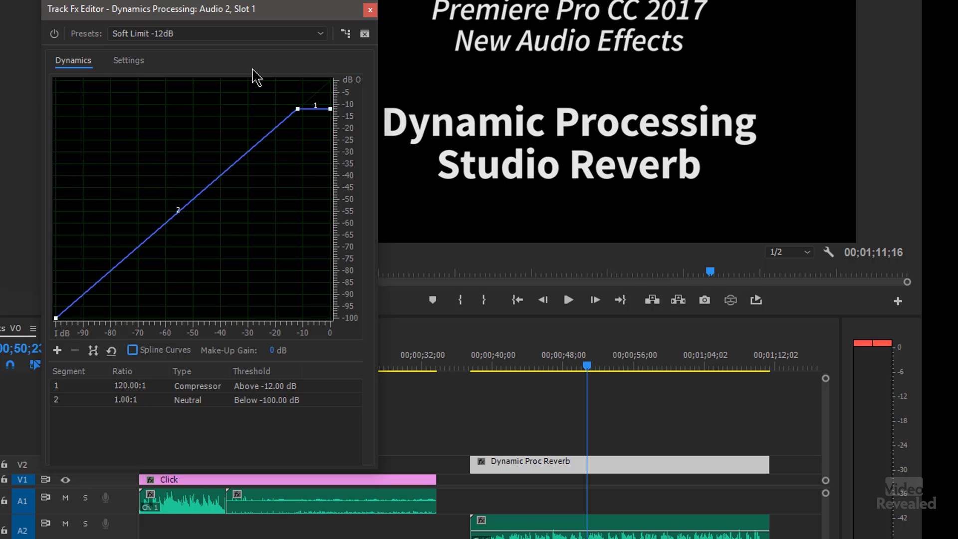
mouse_move(235, 74)
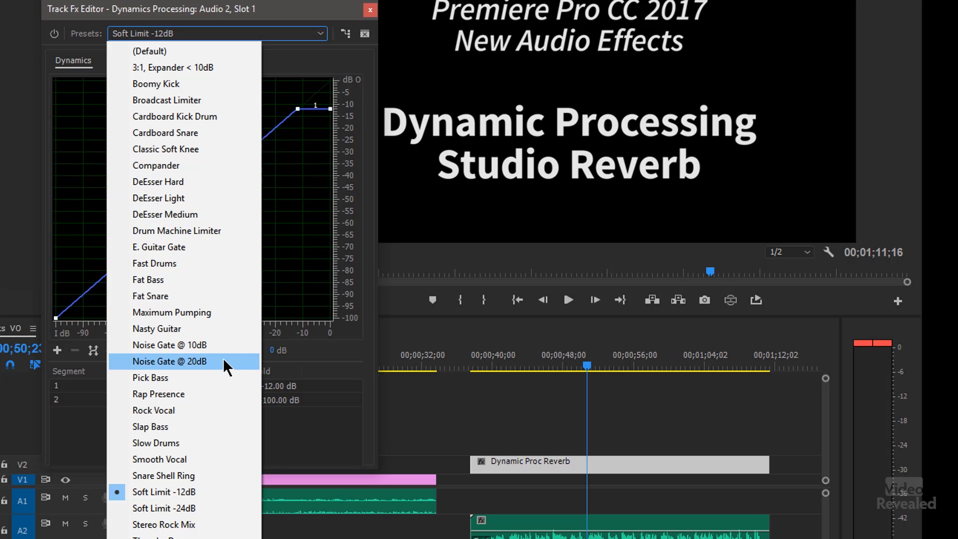
left_click(126, 61)
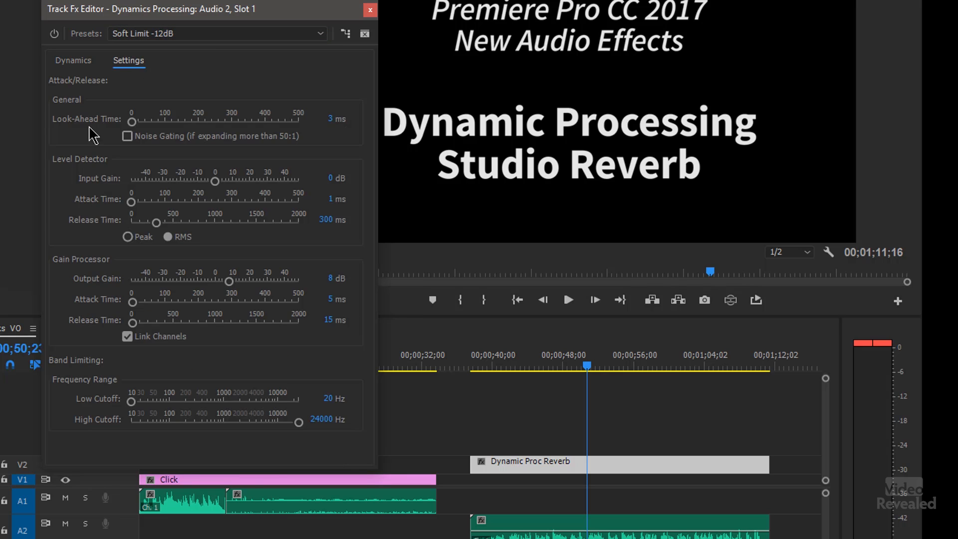
mouse_move(176, 144)
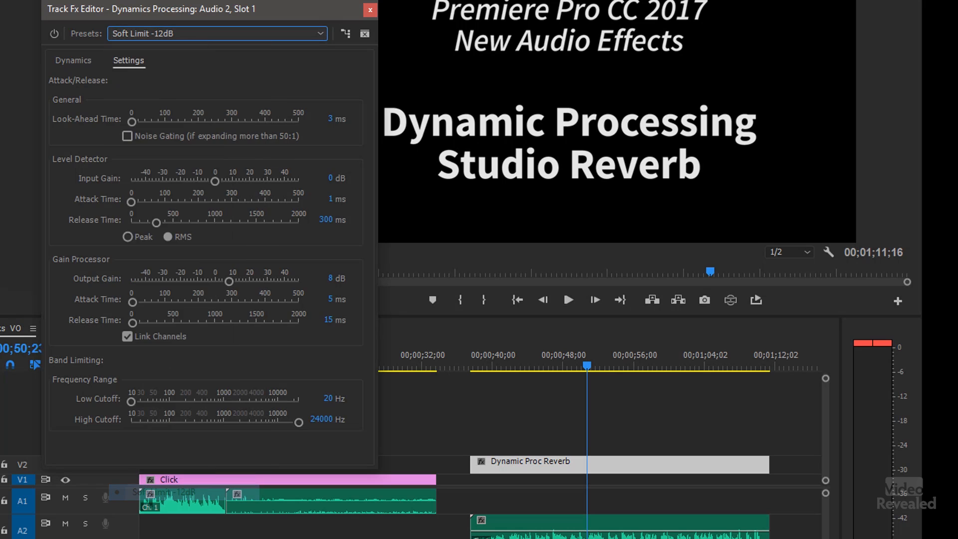
Close the dynamics editor and route Audio 2's send to a new stereo Submix 1
left_click(370, 10)
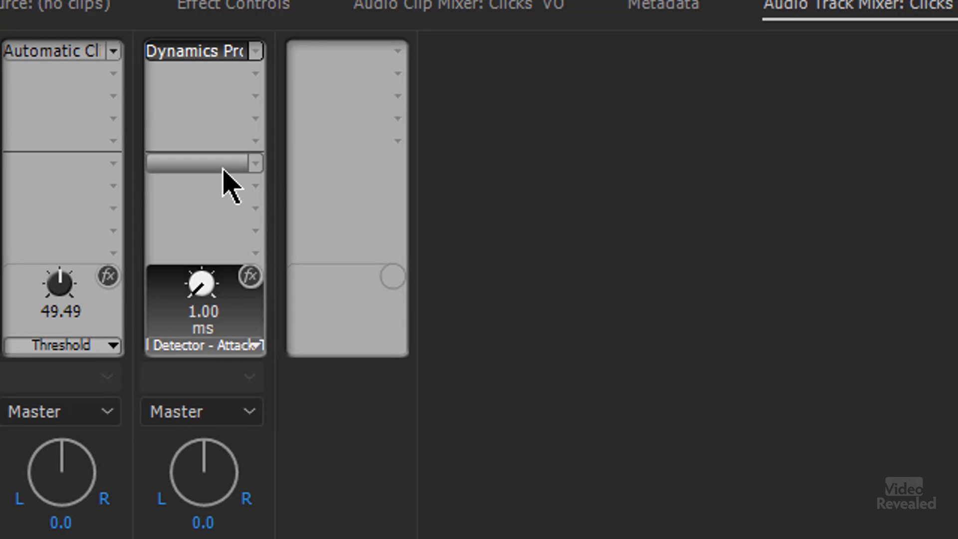
left_click(253, 161)
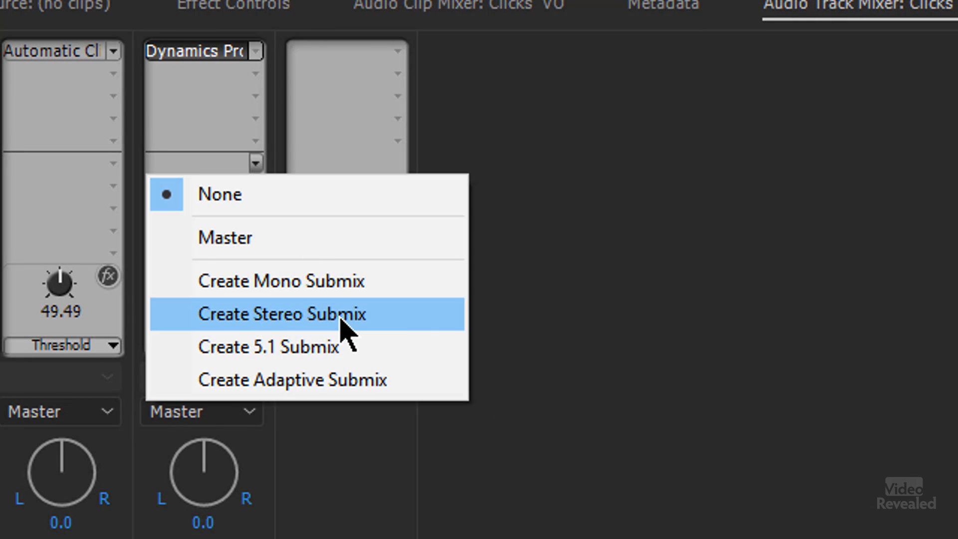
left_click(281, 313)
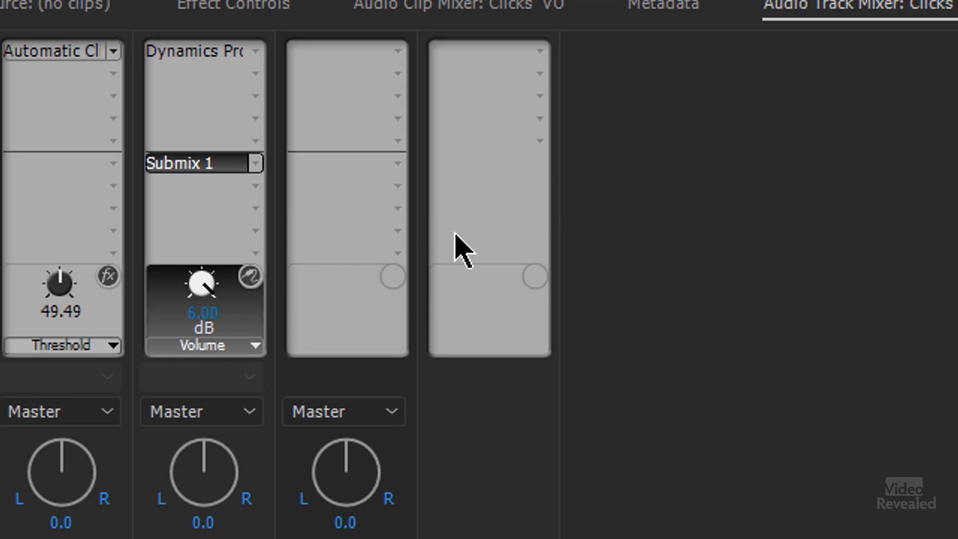
mouse_move(384, 98)
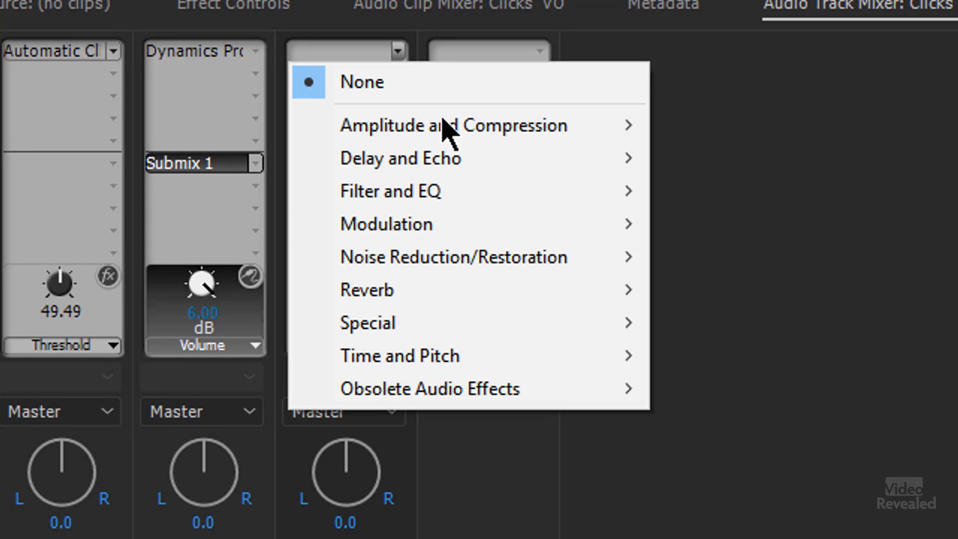
mouse_move(367, 290)
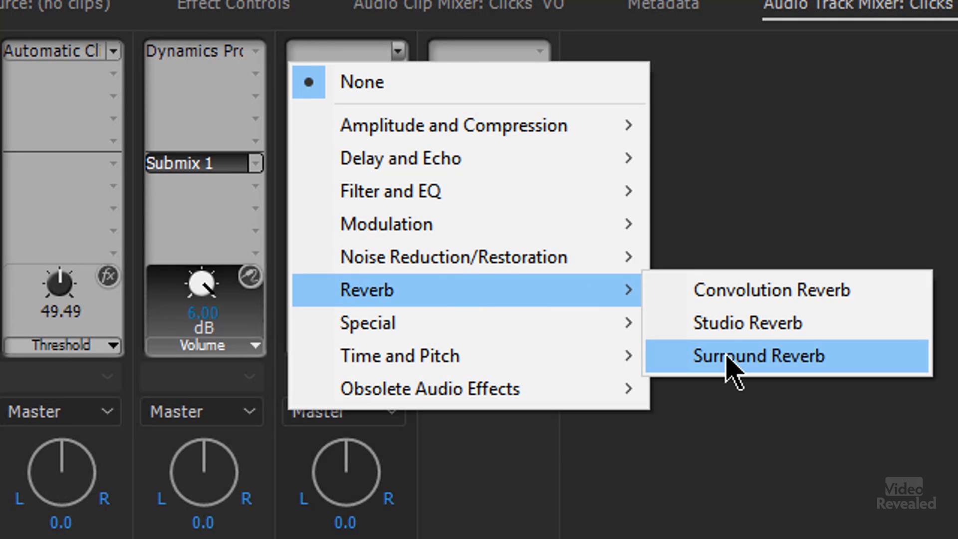
Add Studio Reverb to Submix 1 with the Vocal Reverb (medium) preset
left_click(747, 323)
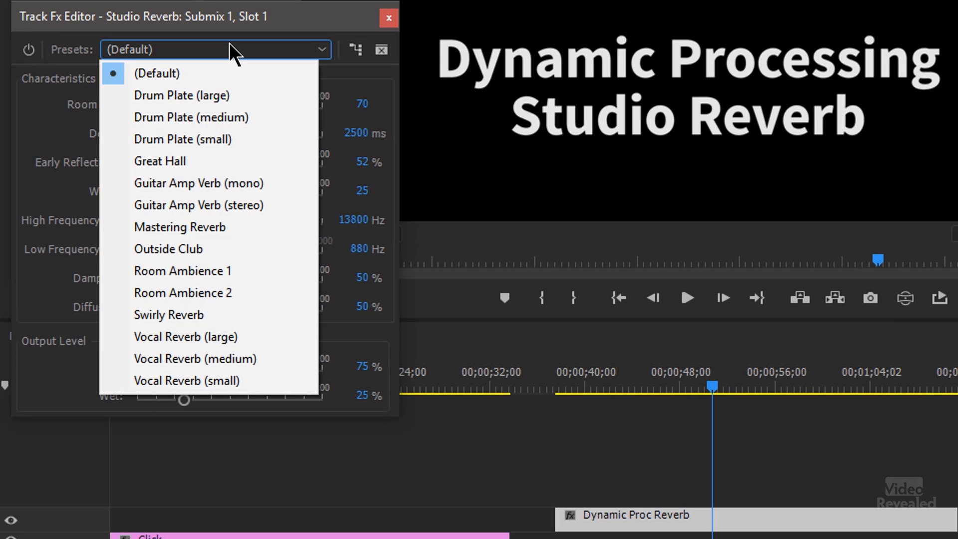
mouse_move(206, 346)
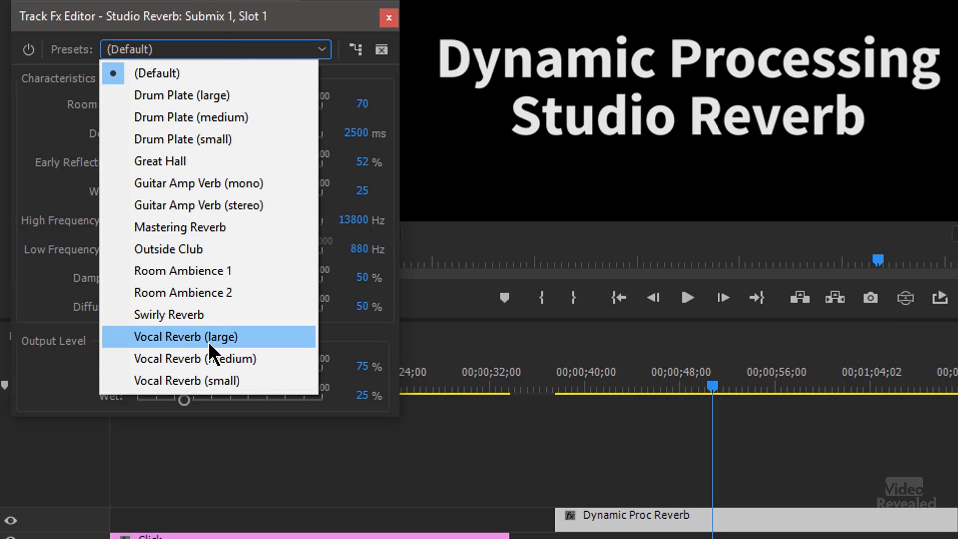
mouse_move(175, 371)
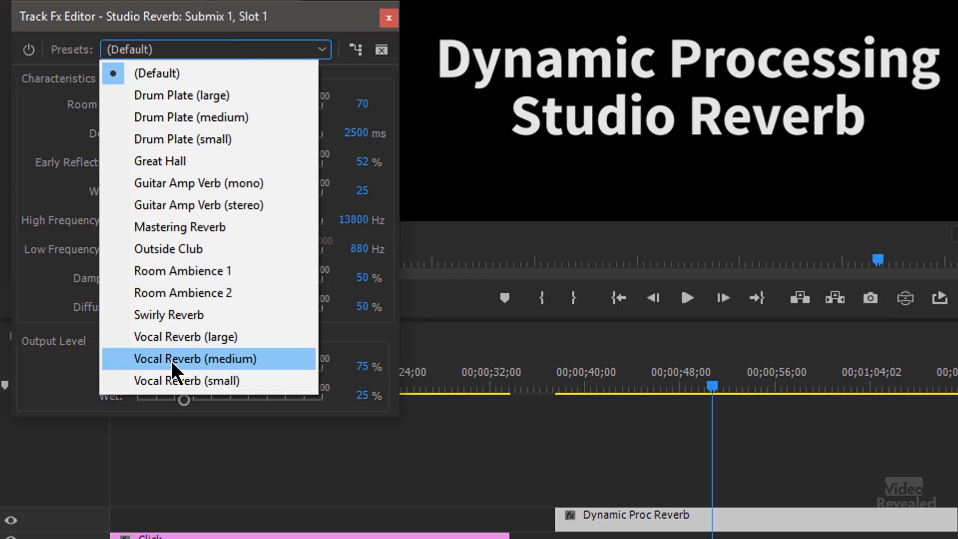
left_click(195, 358)
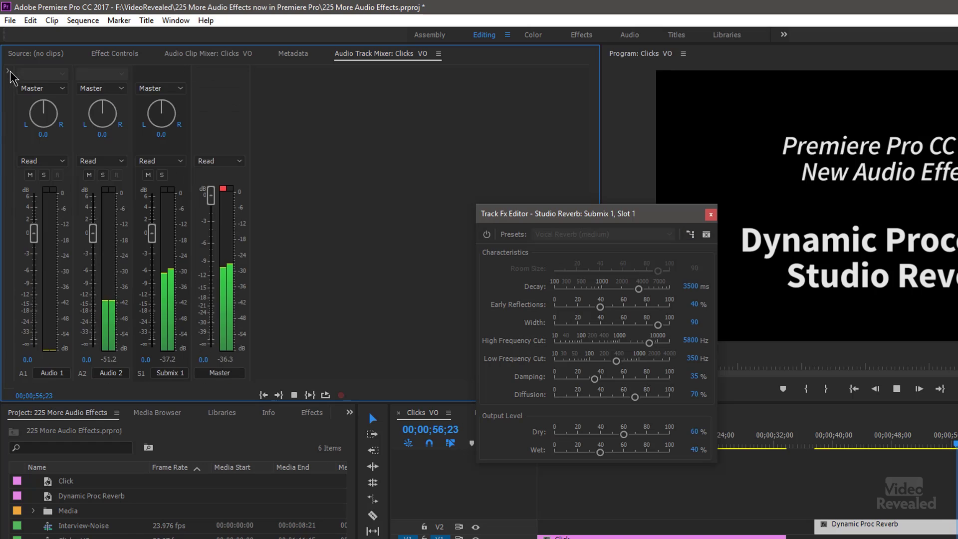
Try the Great Hall and Mastering Reverb presets, then settle on Room Ambience 2
left_click(6, 72)
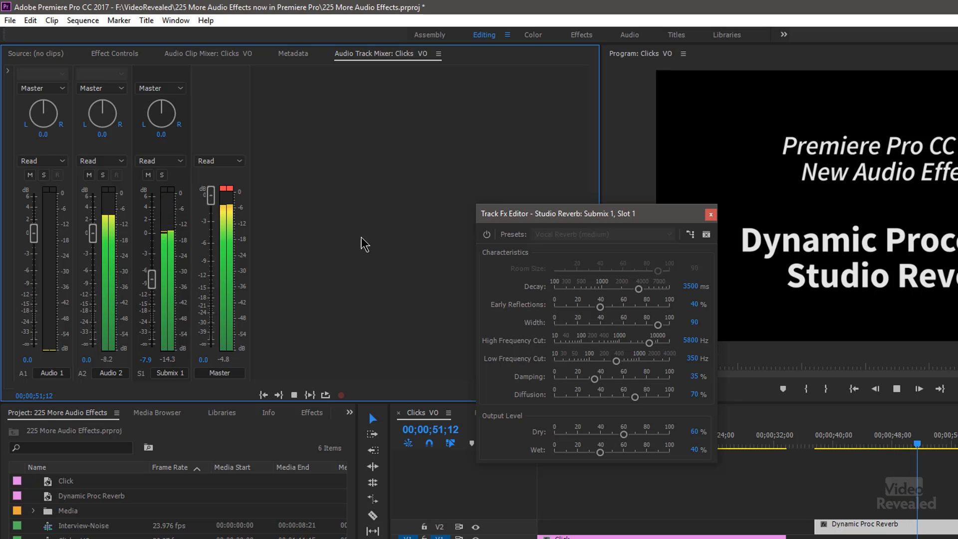
left_click(602, 234)
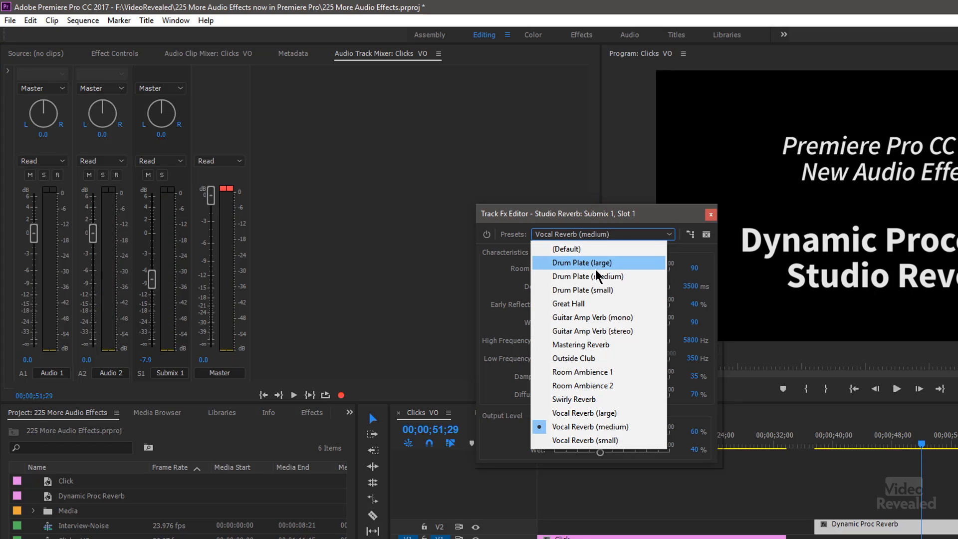
left_click(568, 303)
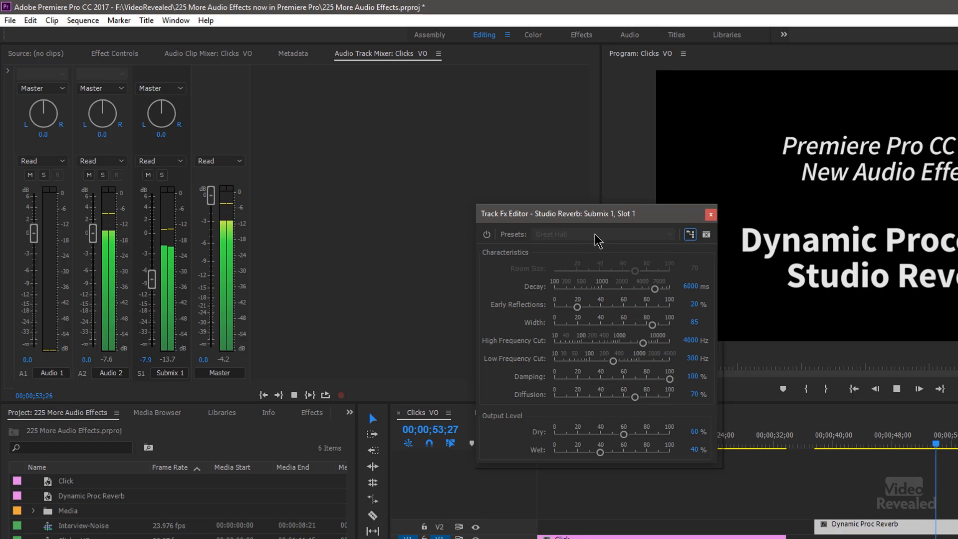
left_click(603, 234)
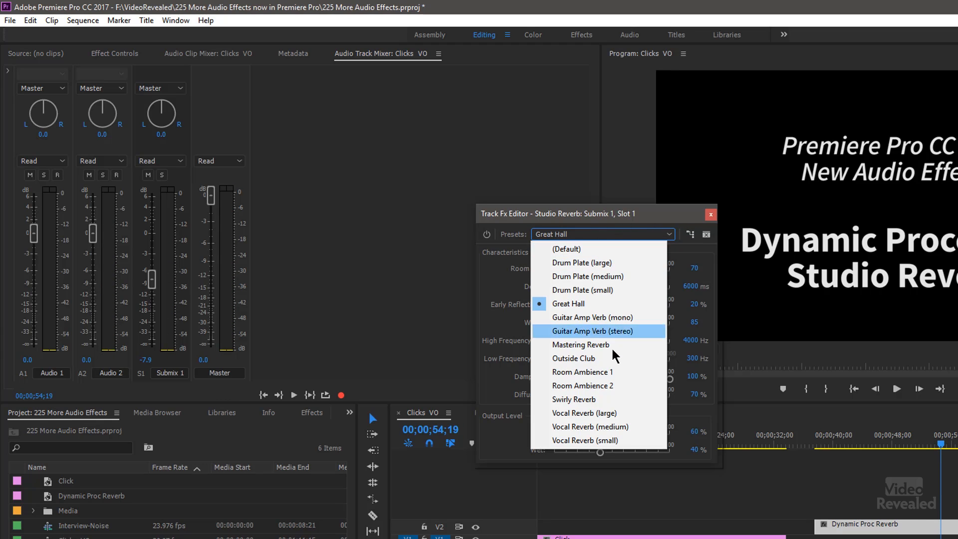
left_click(581, 345)
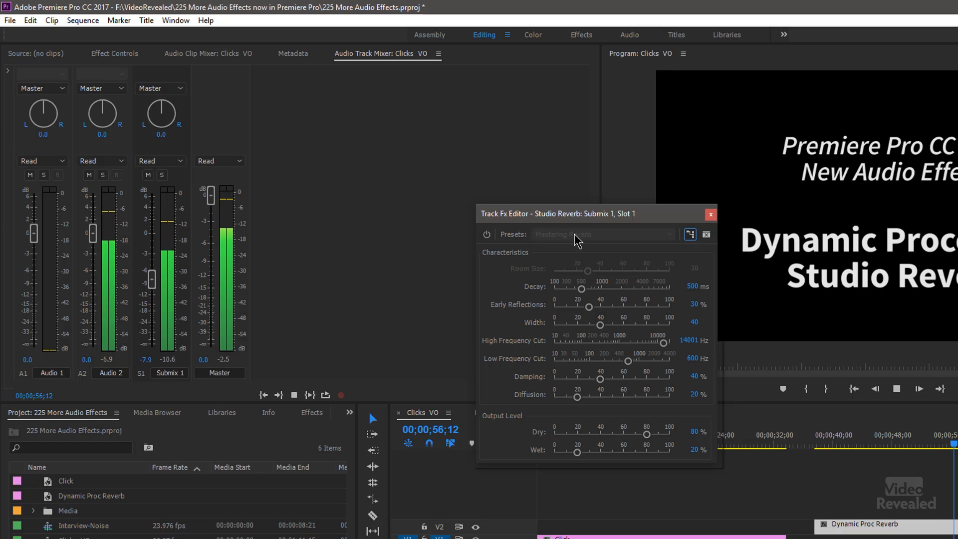
left_click(602, 234)
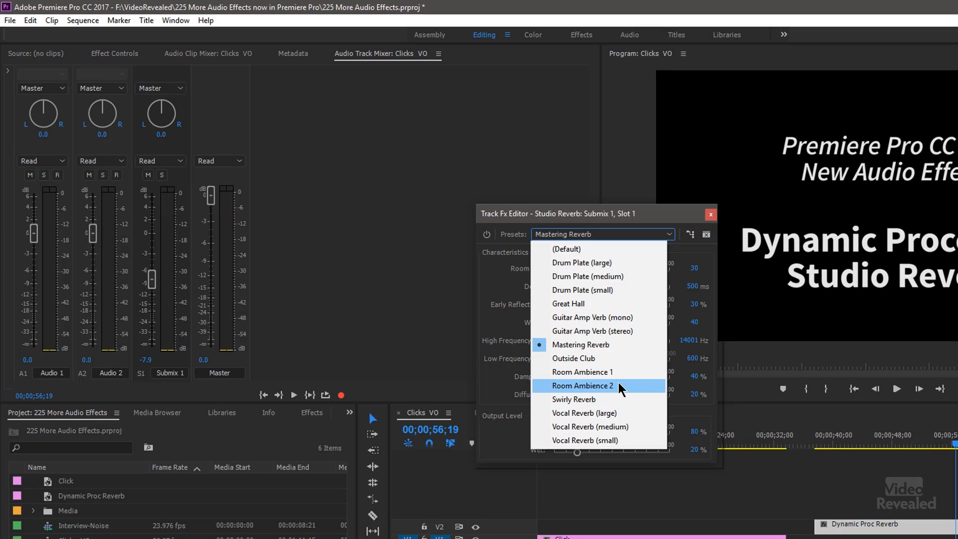
left_click(582, 386)
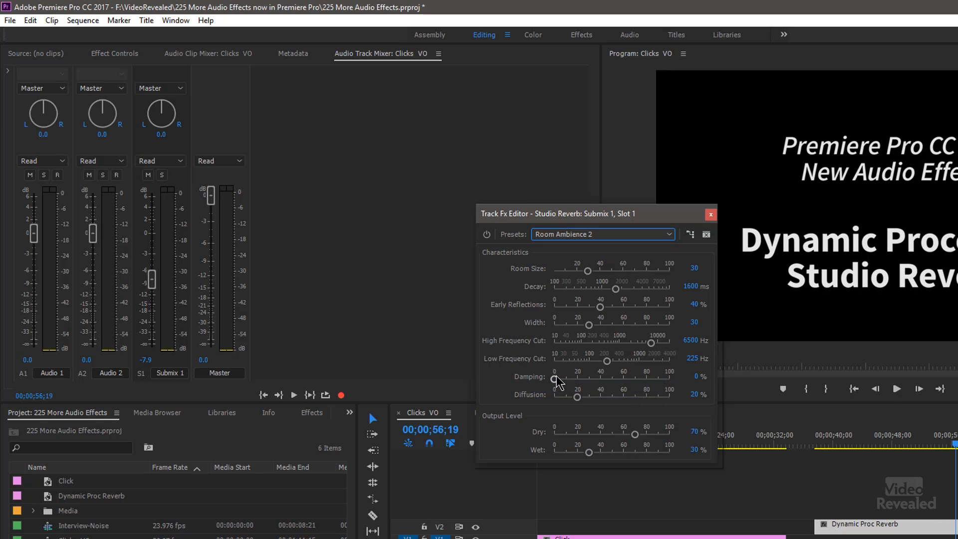